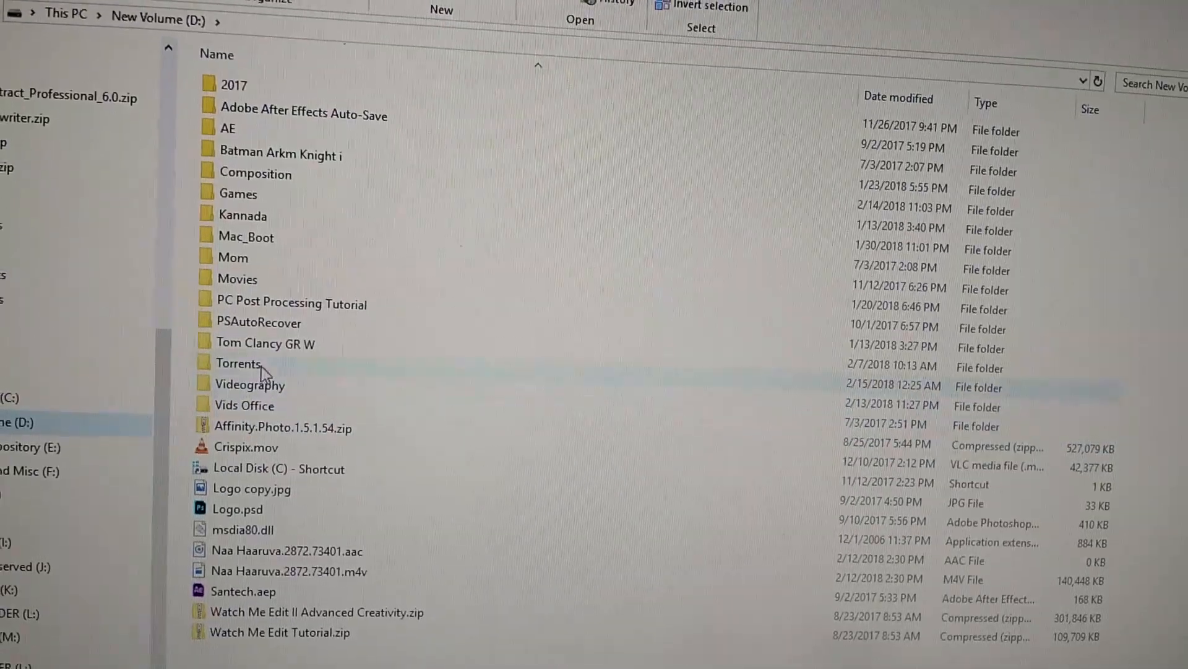
Step: Browse D:\Torrents into the Hackintosh Zone High Sierra Installer folder and select the .dmg image
{"action": "double_click", "coordinate": [239, 362]}
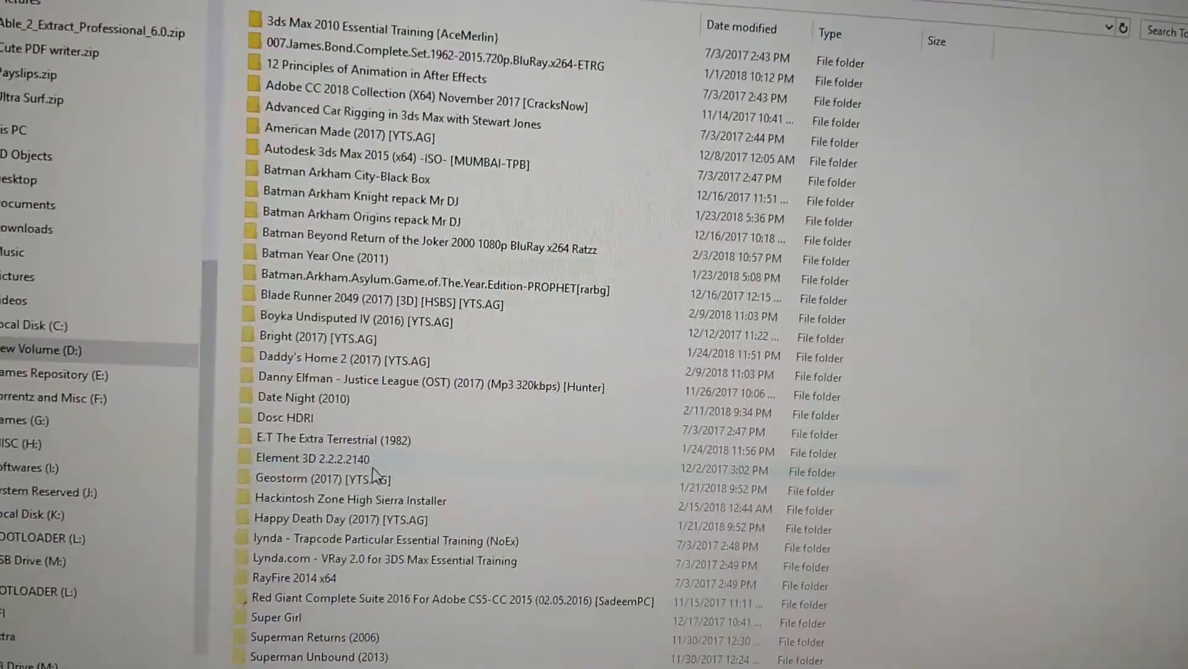
{"action": "double_click", "coordinate": [349, 499]}
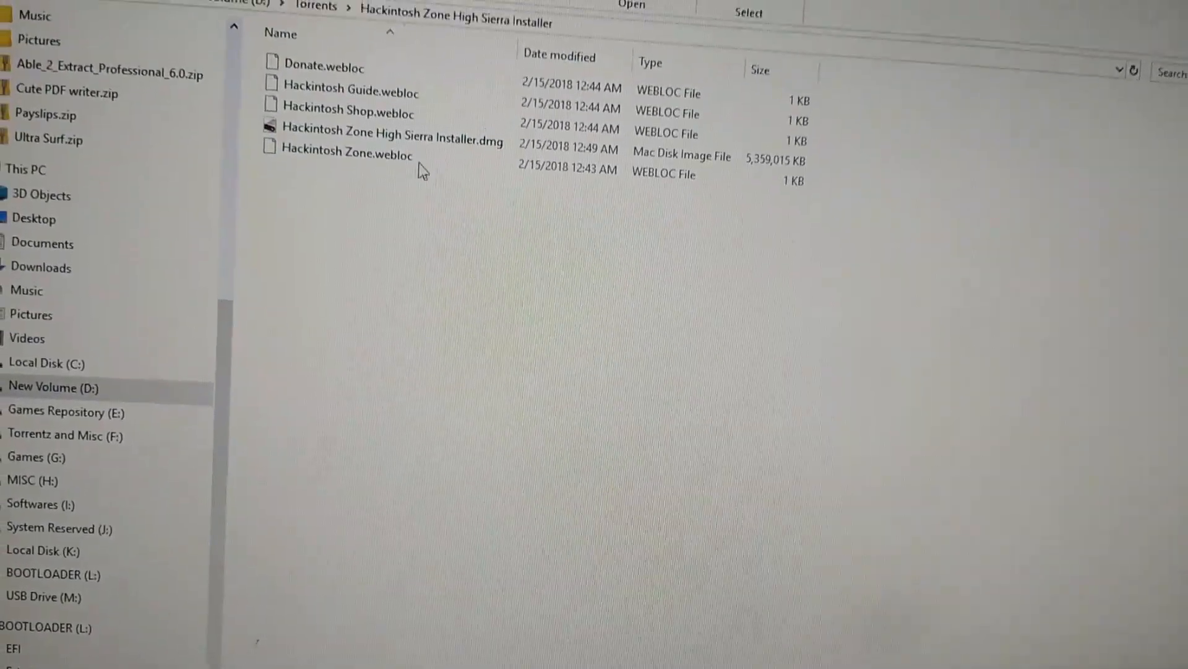
{"action": "left_click", "coordinate": [401, 238]}
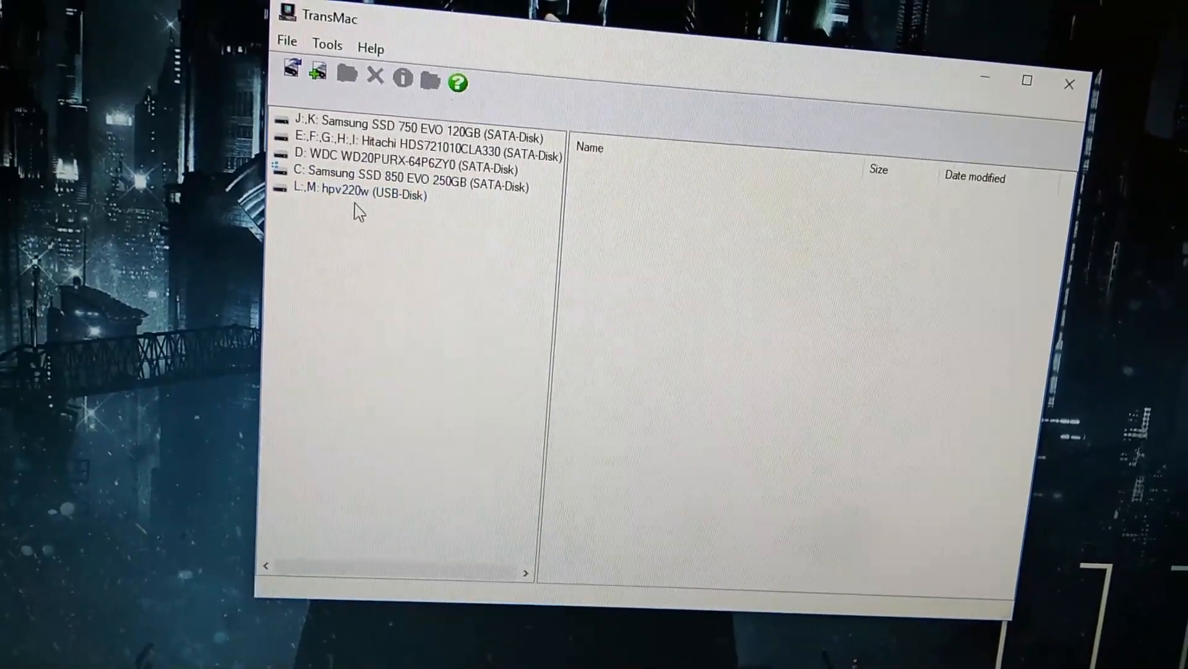
Step: Select the 30 GB hpv220w USB disk and choose Format Disk for Mac from its actions
{"action": "left_click", "coordinate": [416, 122]}
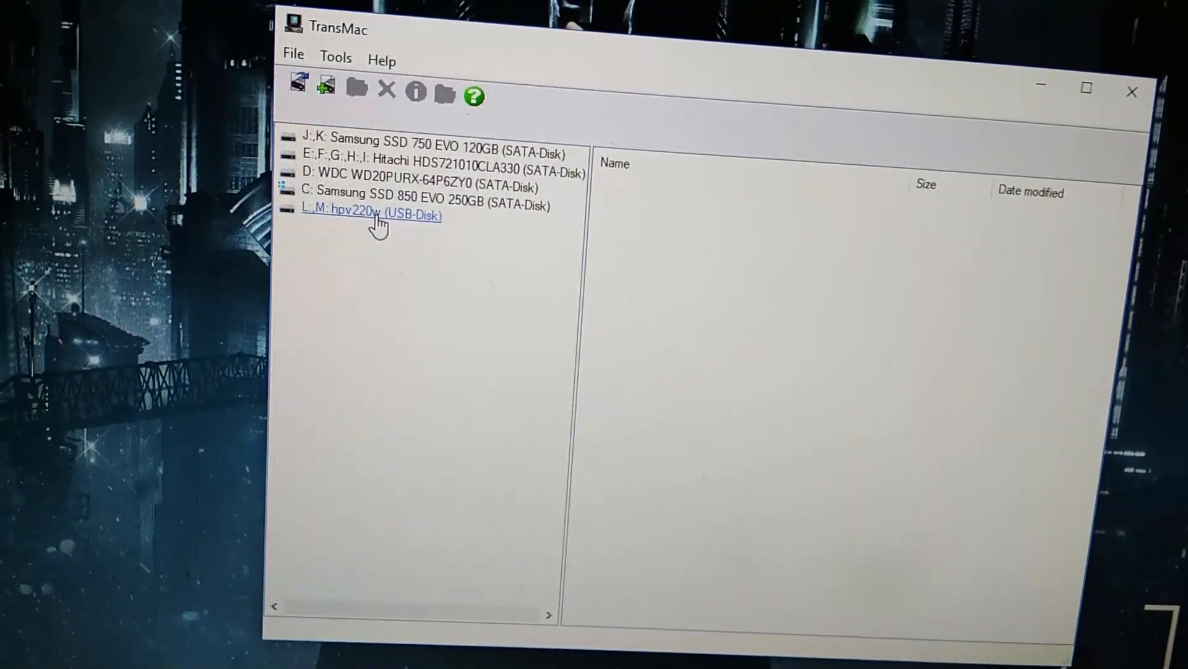
{"action": "right_click", "coordinate": [372, 214]}
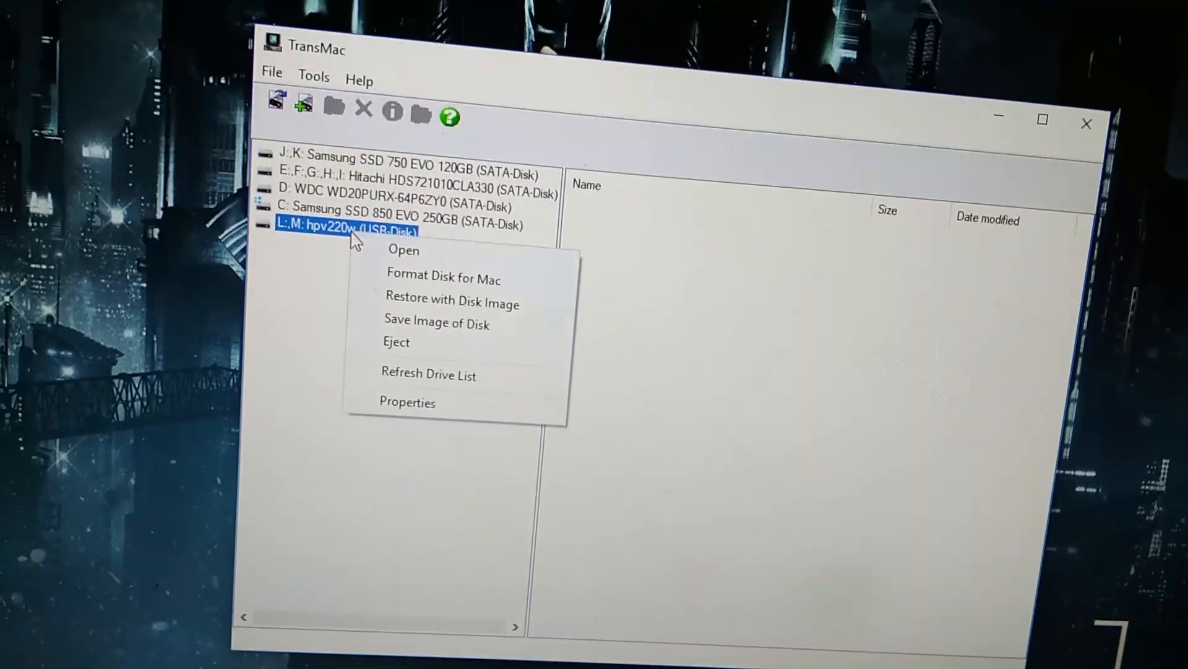
{"action": "mouse_move", "coordinate": [442, 283]}
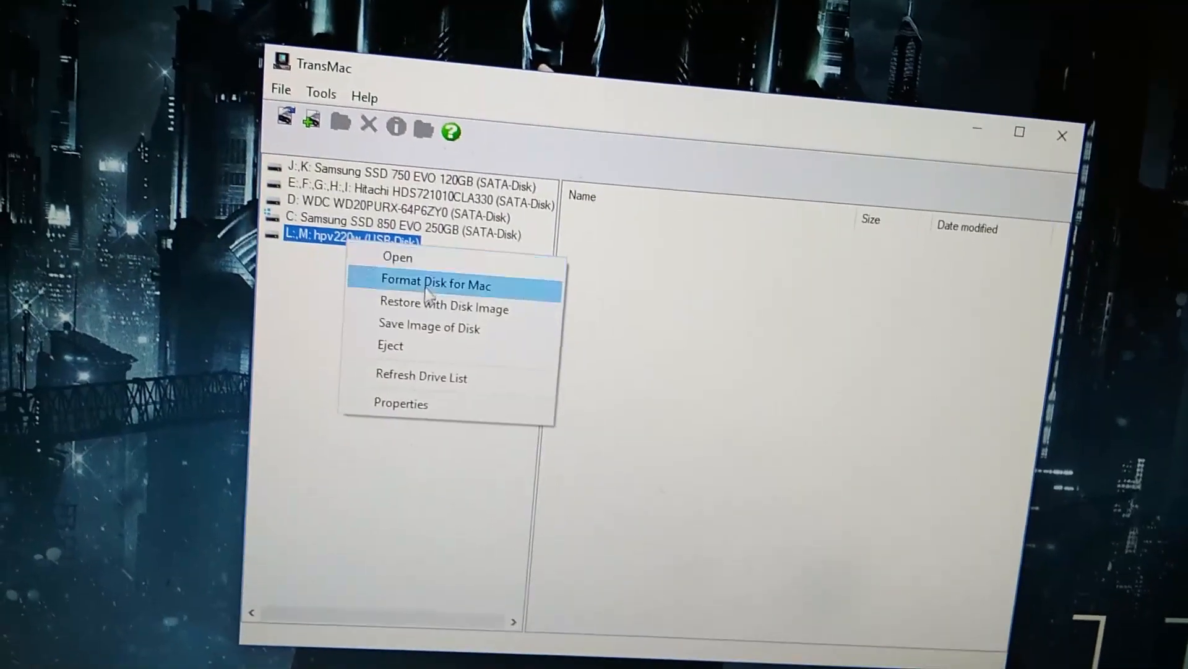
{"action": "left_click", "coordinate": [435, 283]}
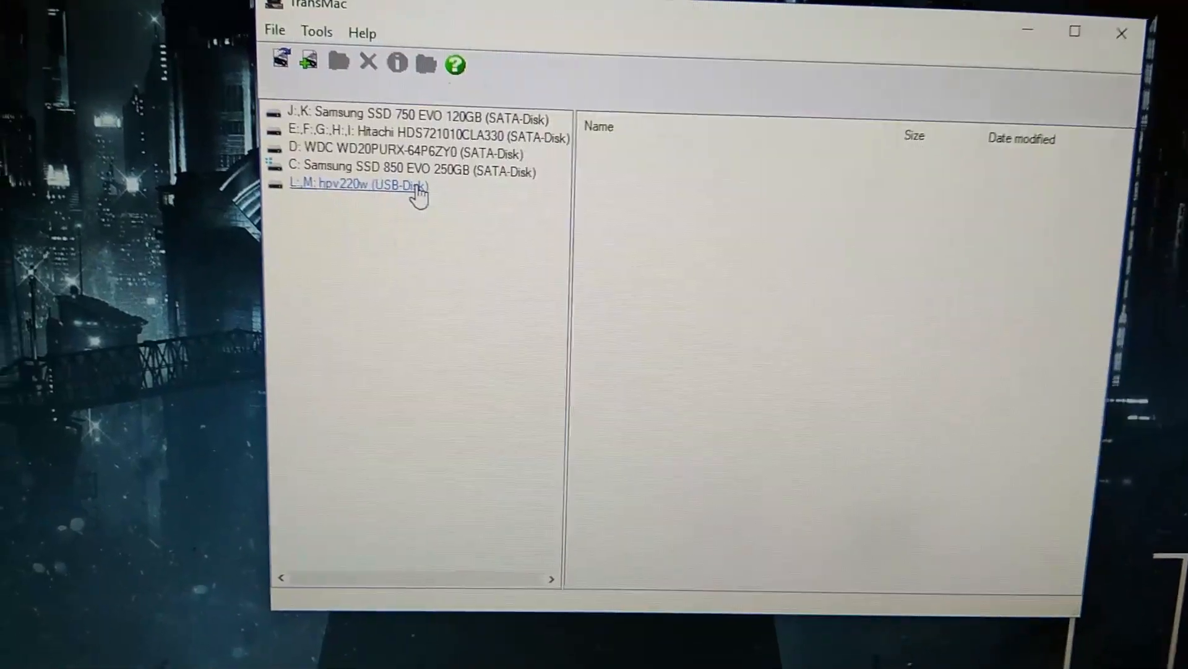
{"action": "right_click", "coordinate": [364, 185]}
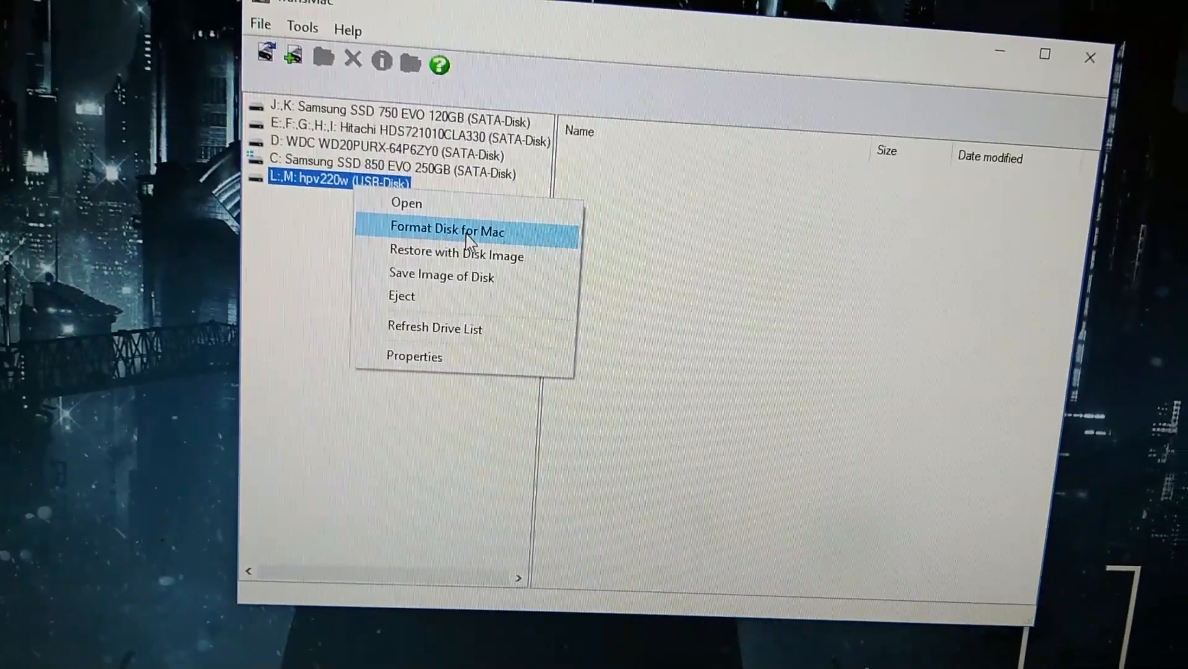
{"action": "left_click", "coordinate": [447, 231]}
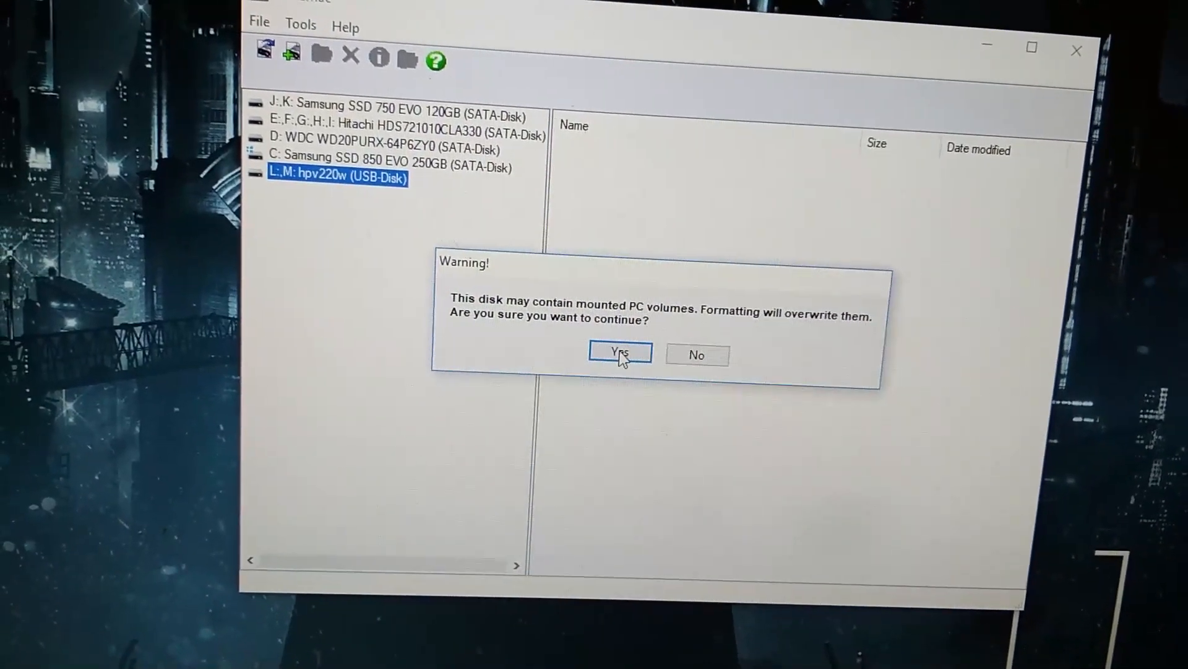
Step: Confirm overwriting the PC volumes and format the USB as a Mac volume named HS
{"action": "left_click", "coordinate": [619, 355]}
{"action": "type", "text": "HS"}
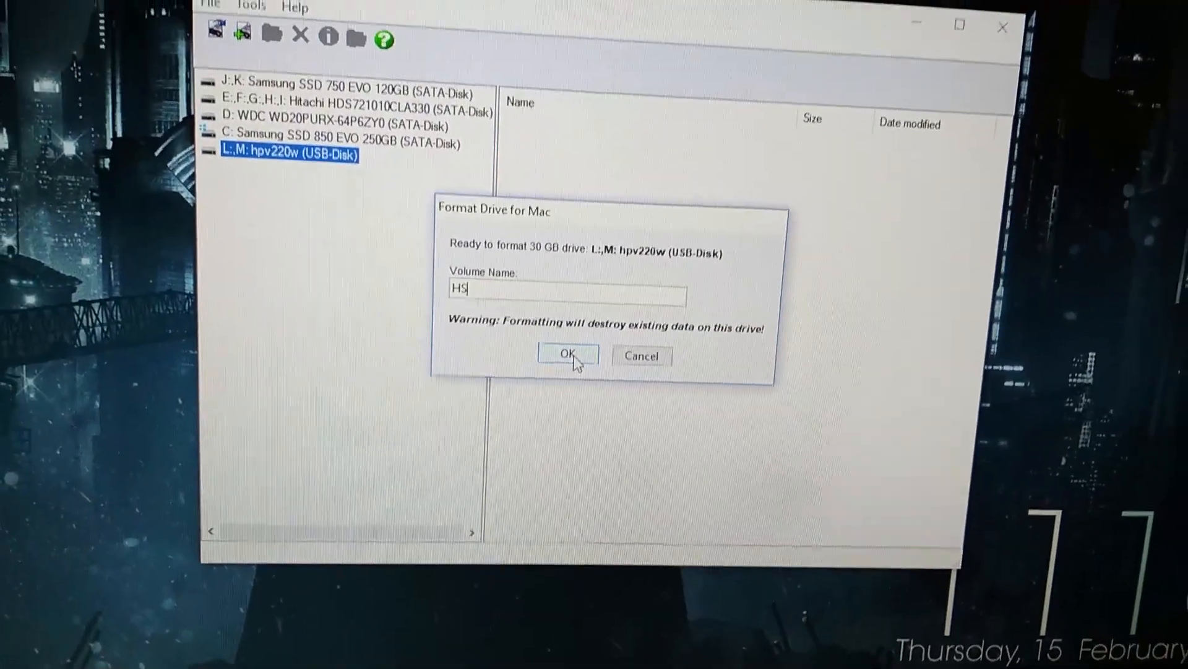
{"action": "left_click", "coordinate": [569, 355]}
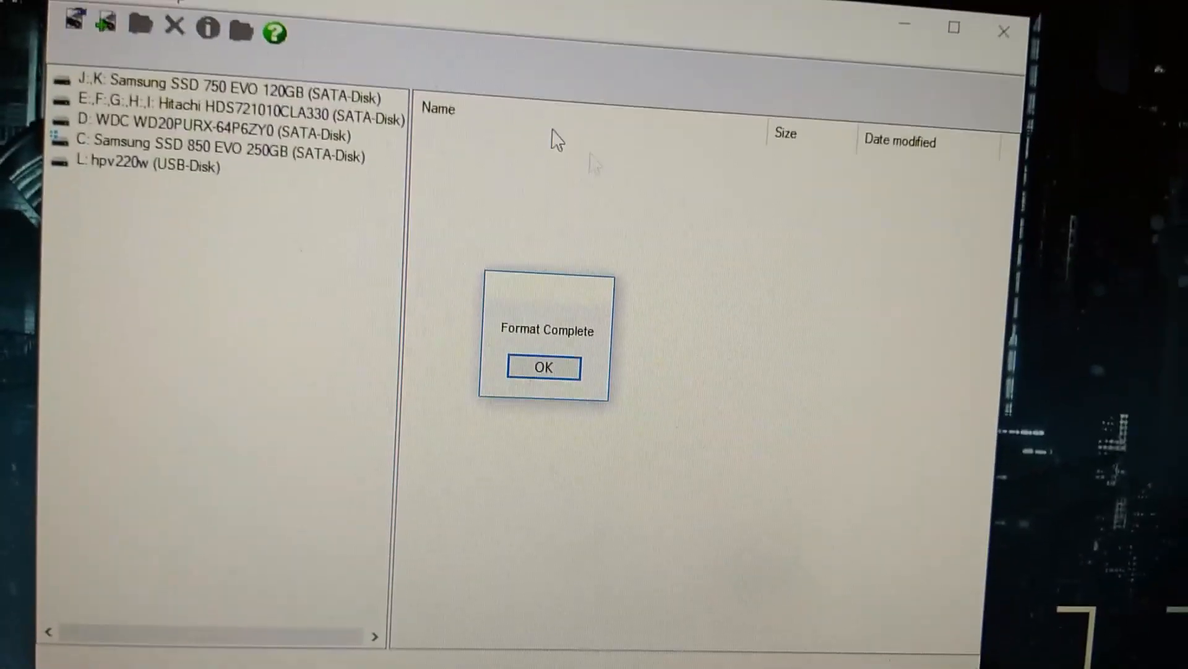
{"action": "left_click", "coordinate": [542, 366]}
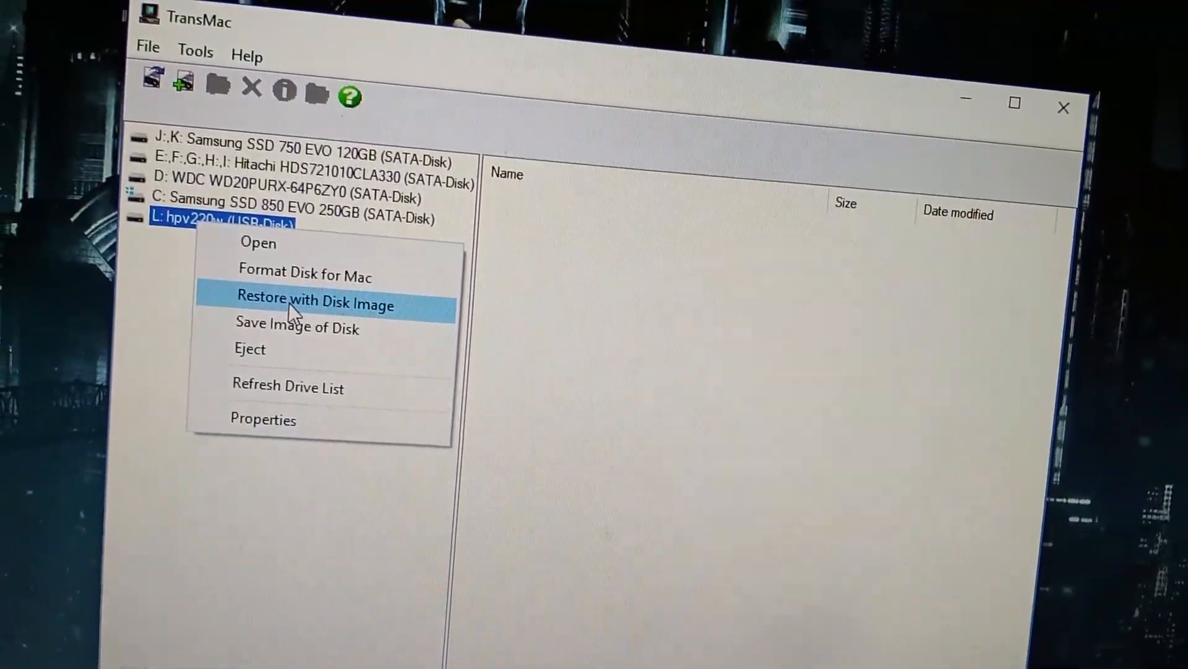
Step: Restore the Hackintosh Zone High Sierra Installer .dmg onto the USB disk, overwriting its volumes
{"action": "left_click", "coordinate": [316, 298]}
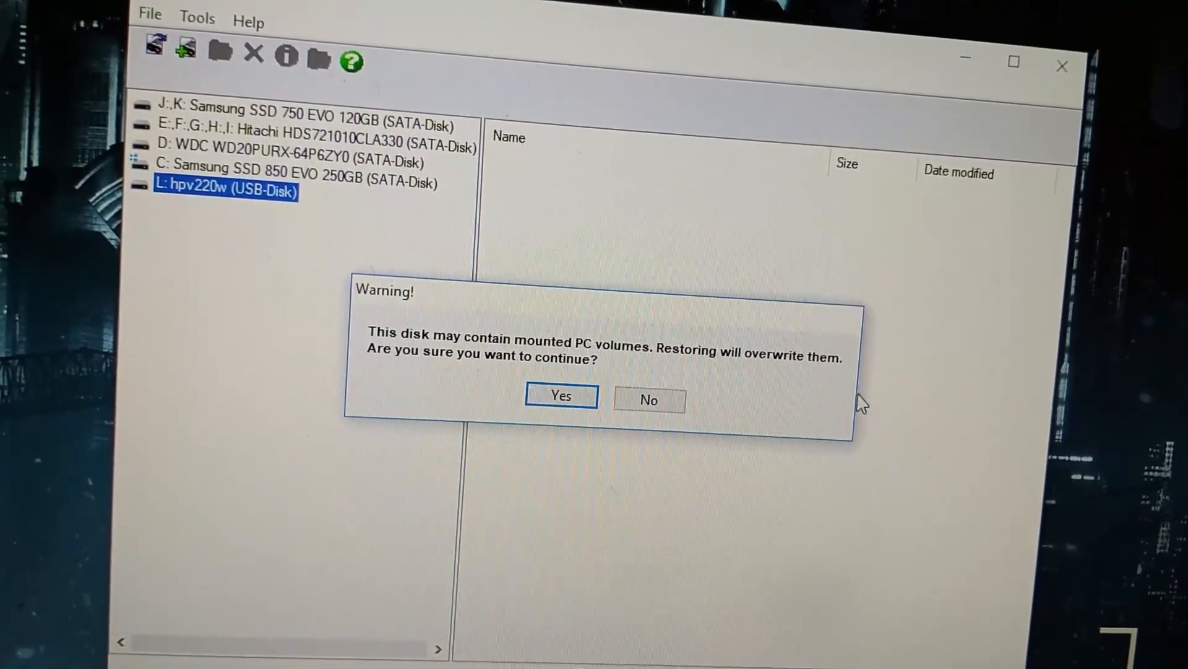
{"action": "left_click", "coordinate": [559, 394]}
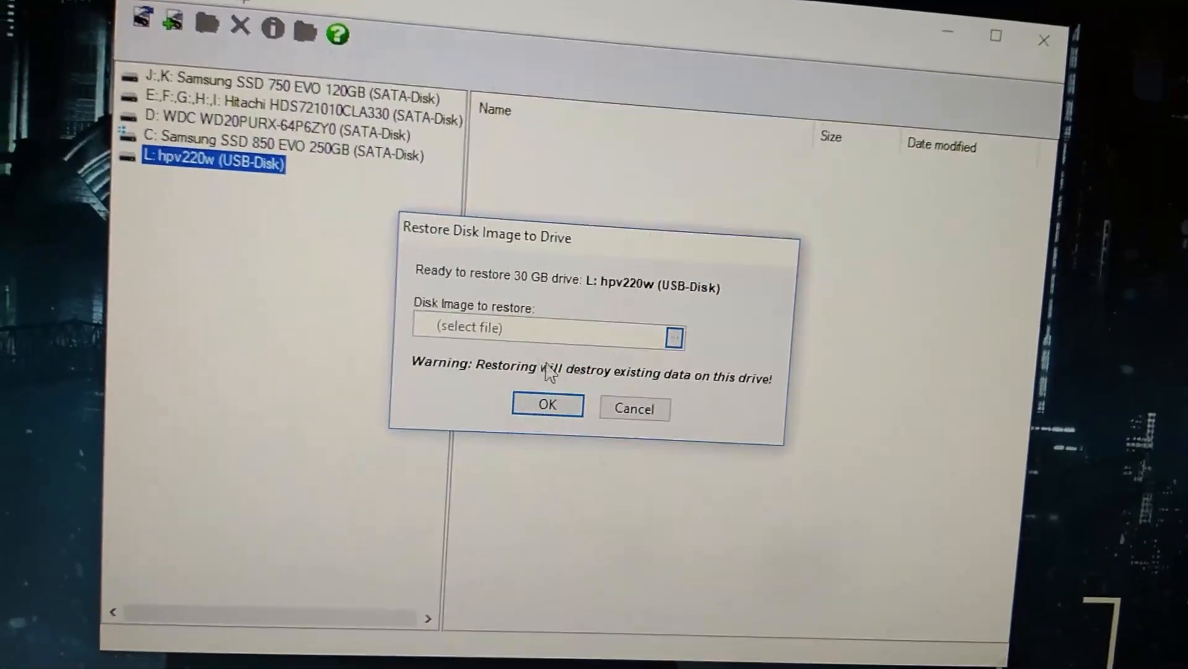
{"action": "left_click", "coordinate": [671, 337]}
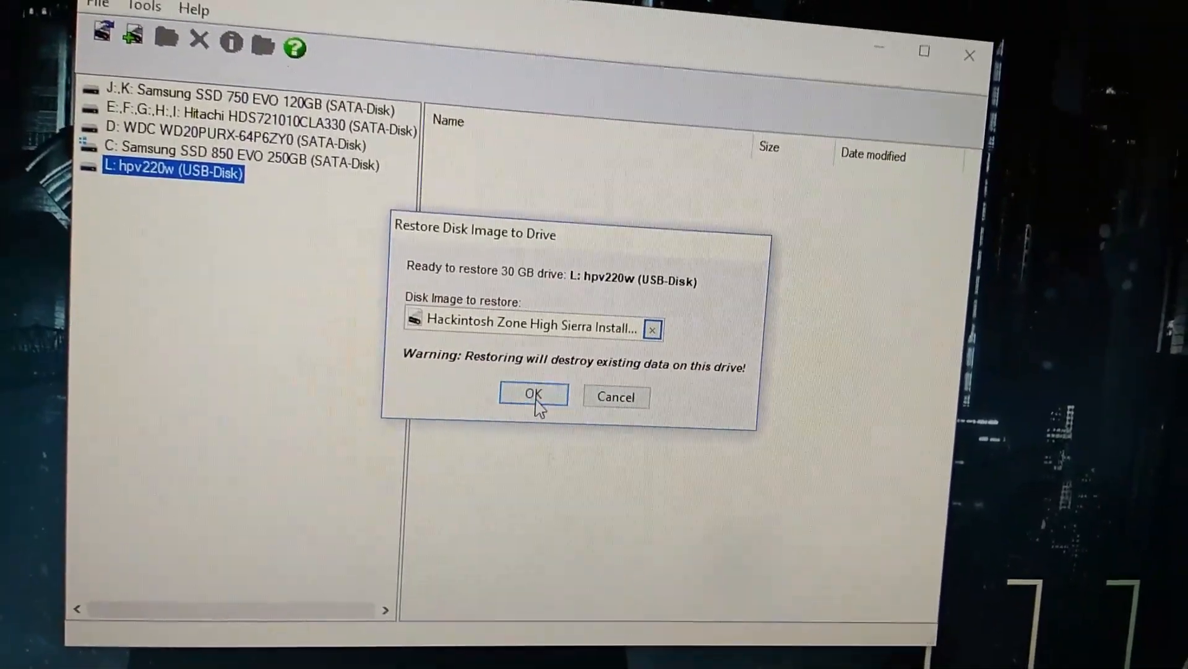
{"action": "left_click", "coordinate": [532, 395]}
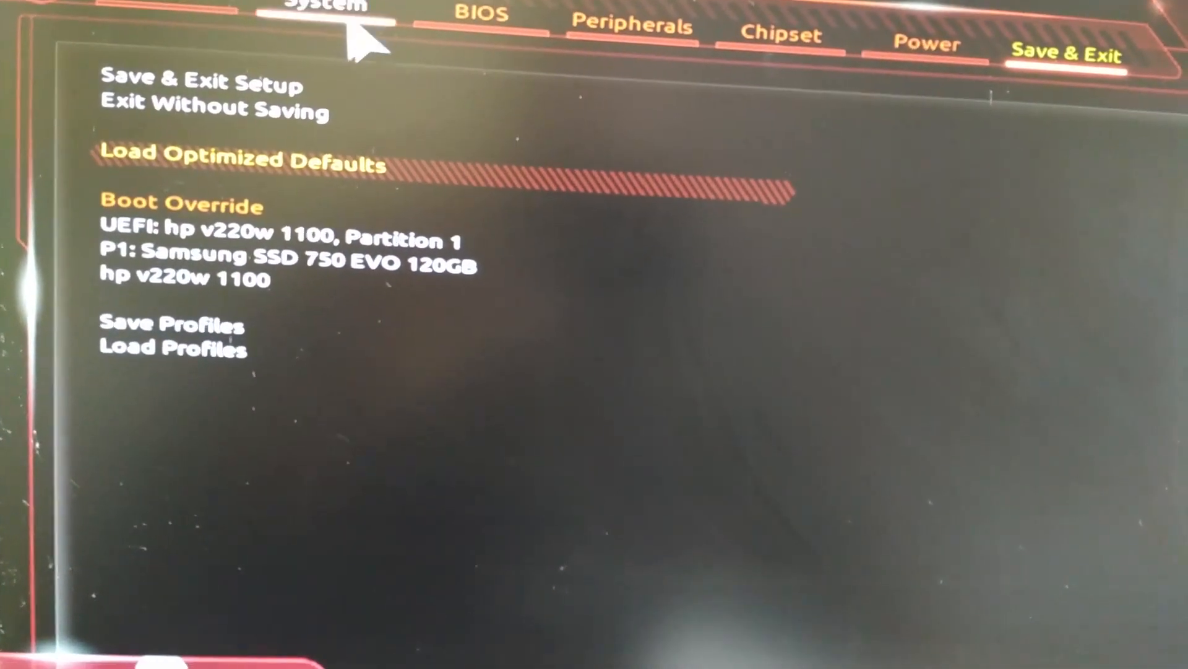
Step: View the BIOS System information, then move to the Peripherals settings page
{"action": "left_click", "coordinate": [327, 15]}
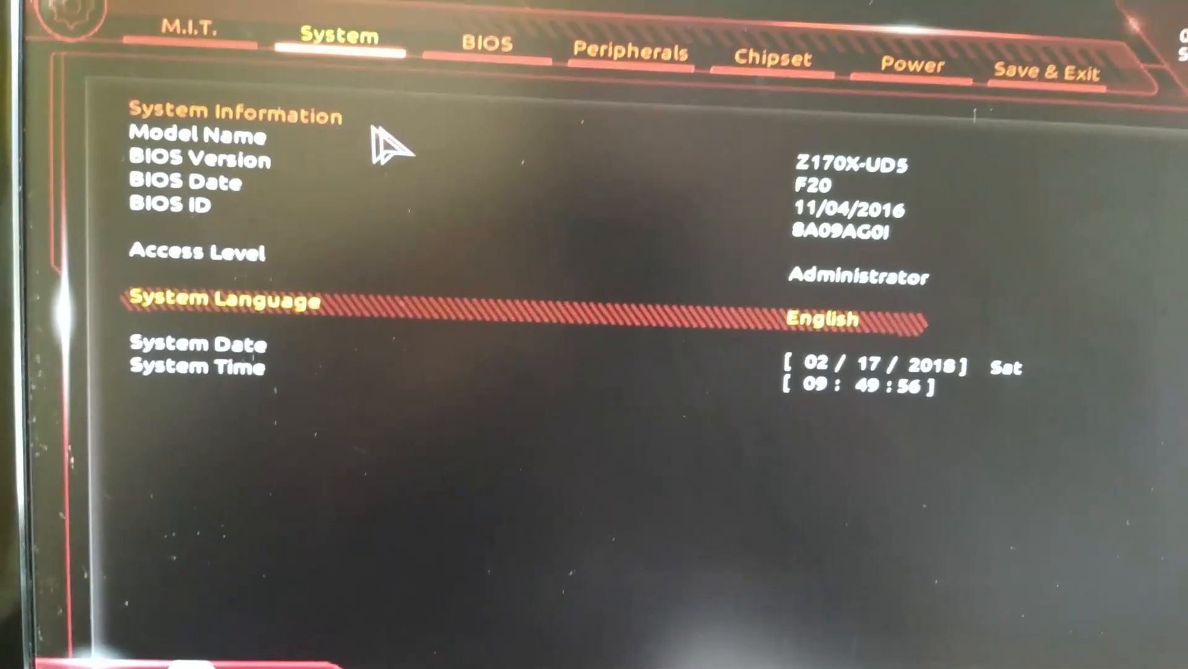
{"action": "left_click", "coordinate": [496, 77]}
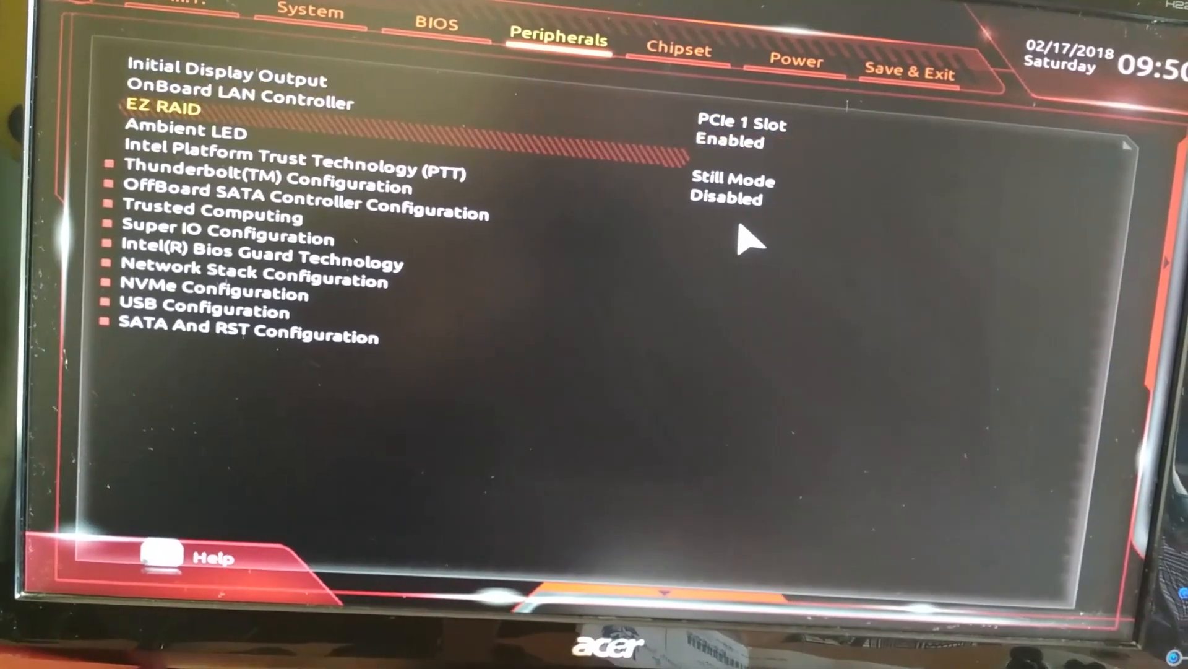
Step: In Super IO Configuration, set the Serial Port option to Enabled
{"action": "key", "text": "down"}
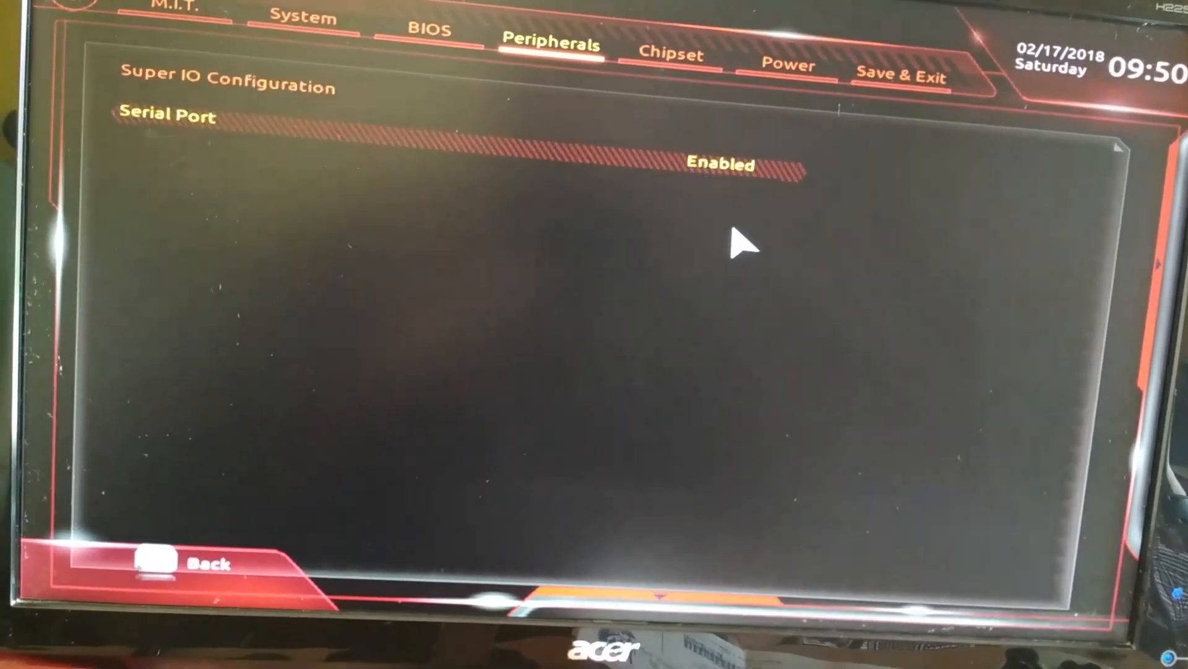
{"action": "left_click", "coordinate": [720, 164]}
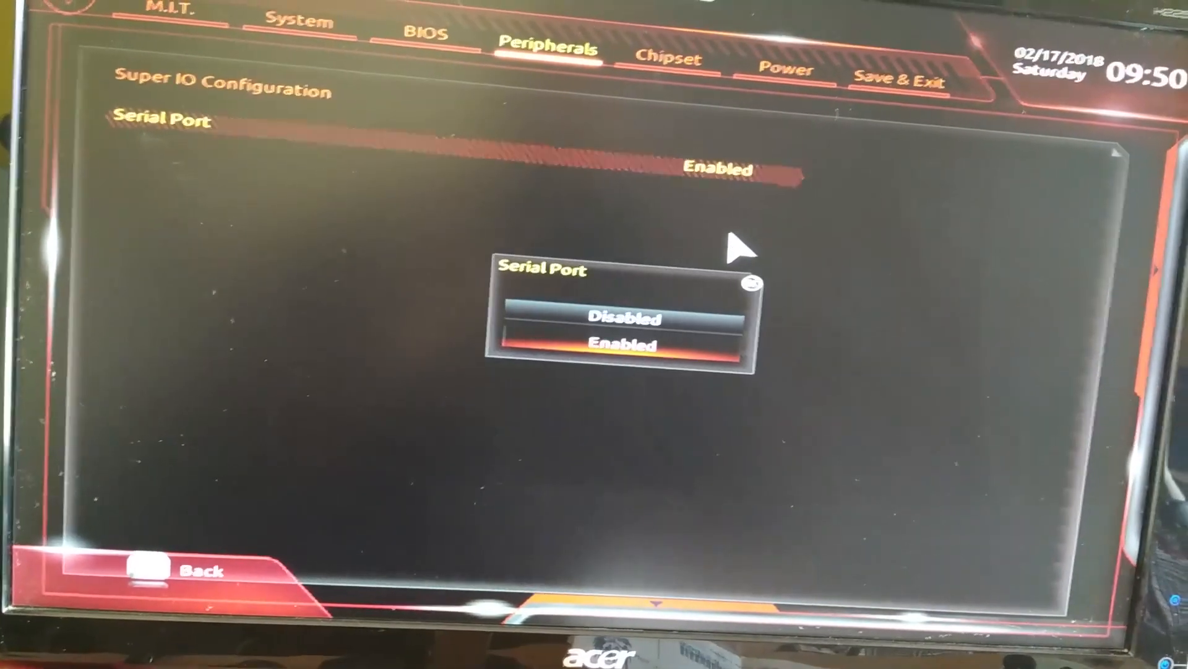
{"action": "left_click", "coordinate": [622, 318]}
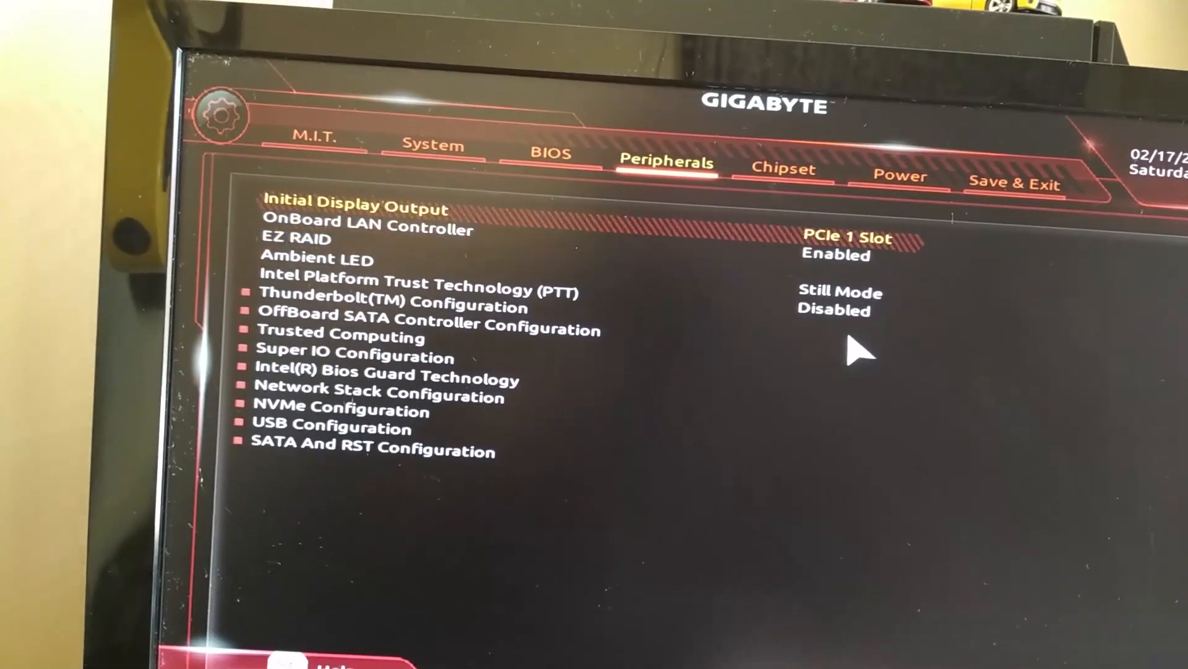
Step: Review the BIOS boot settings with the hp v220w USB as Boot Option #1
{"action": "left_click", "coordinate": [551, 153]}
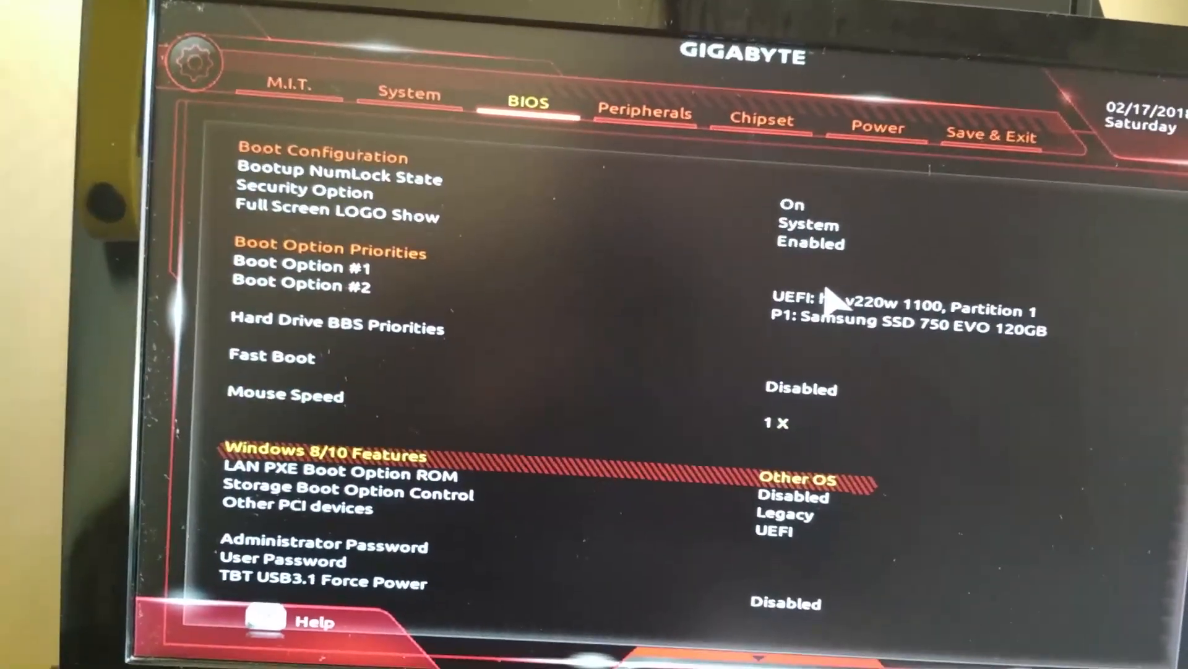
{"action": "key", "text": "down"}
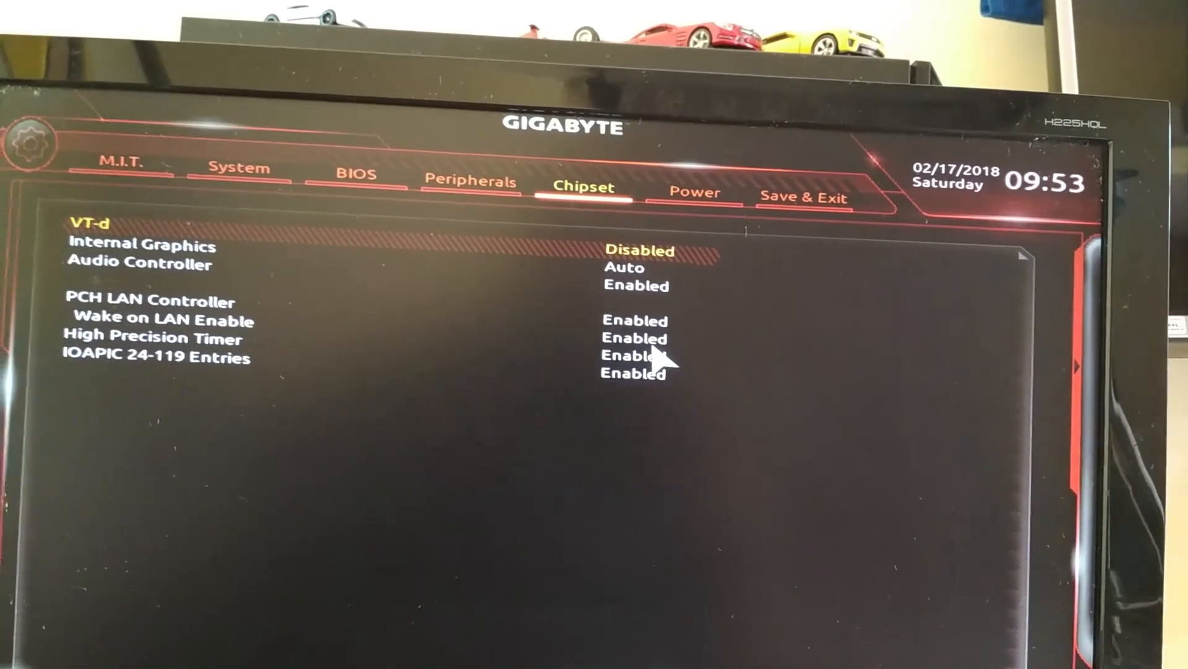
Step: Save the BIOS configuration via Save & Exit Setup and reset the computer
{"action": "left_click", "coordinate": [118, 164]}
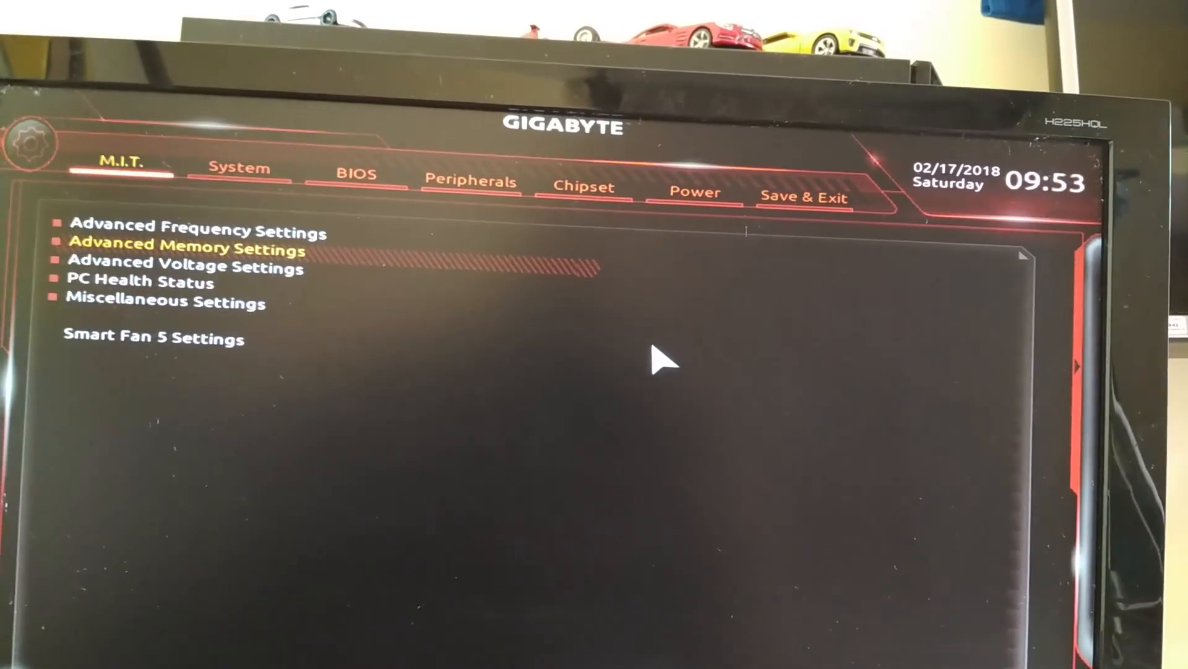
{"action": "left_click", "coordinate": [805, 197]}
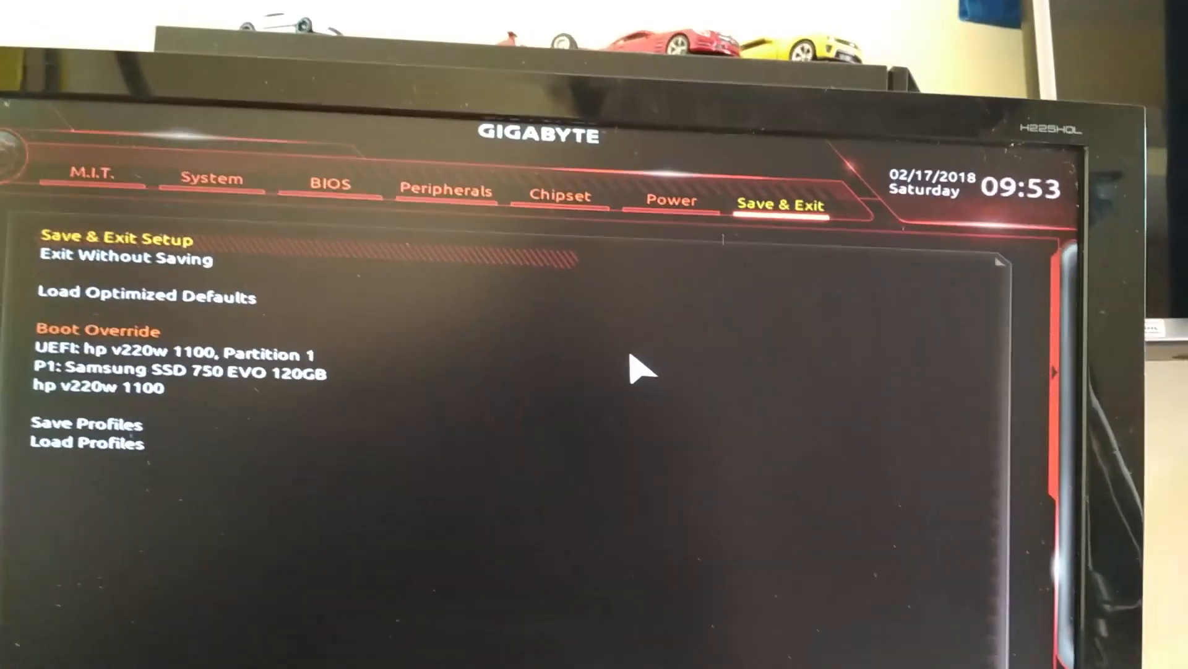
{"action": "left_click", "coordinate": [119, 238]}
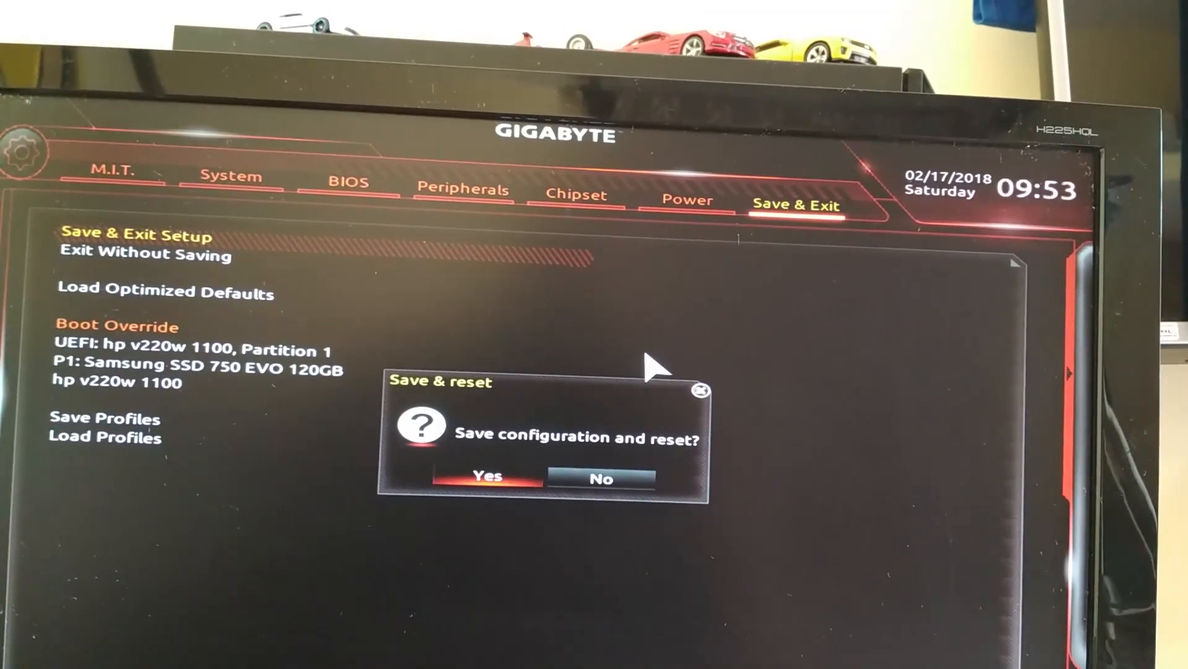
{"action": "left_click", "coordinate": [489, 478]}
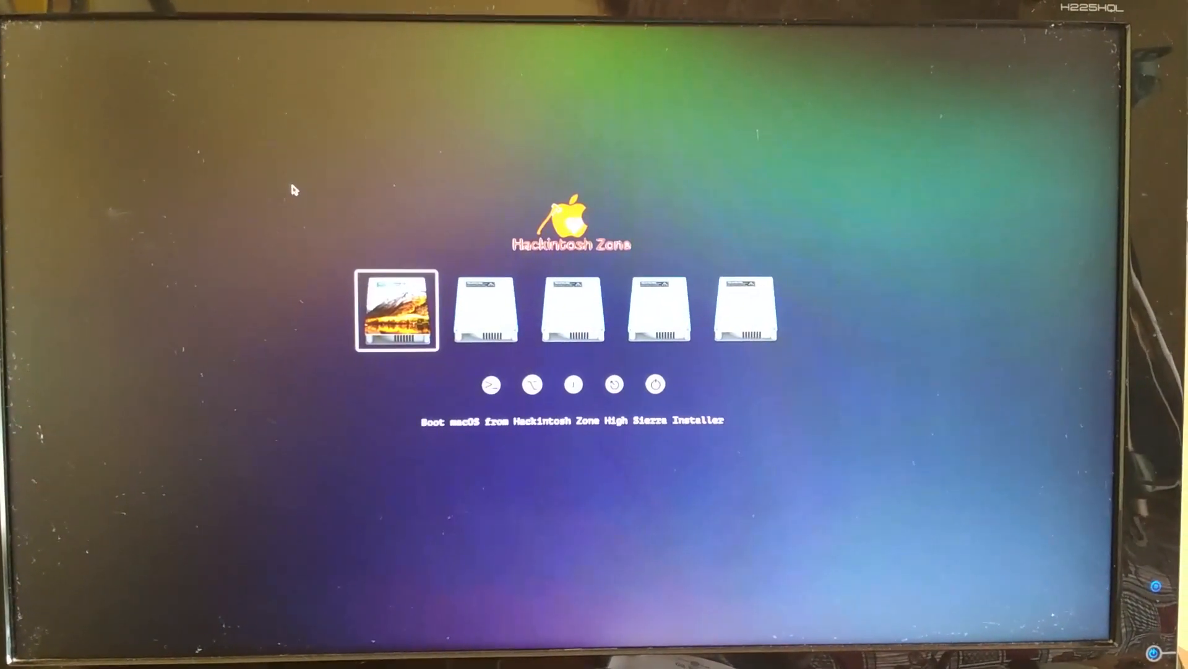
Step: In the Clover menu, boot the Hackintosh Zone High Sierra Installer entry from the USB
{"action": "key", "text": "Right"}
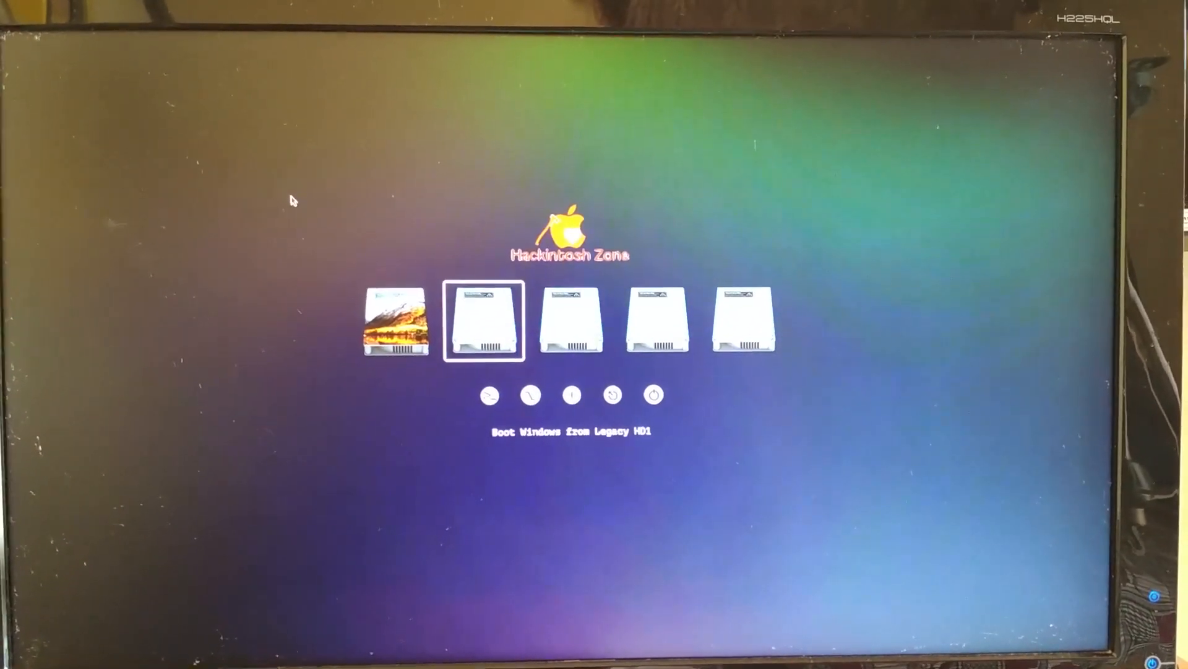
{"action": "left_click", "coordinate": [484, 322]}
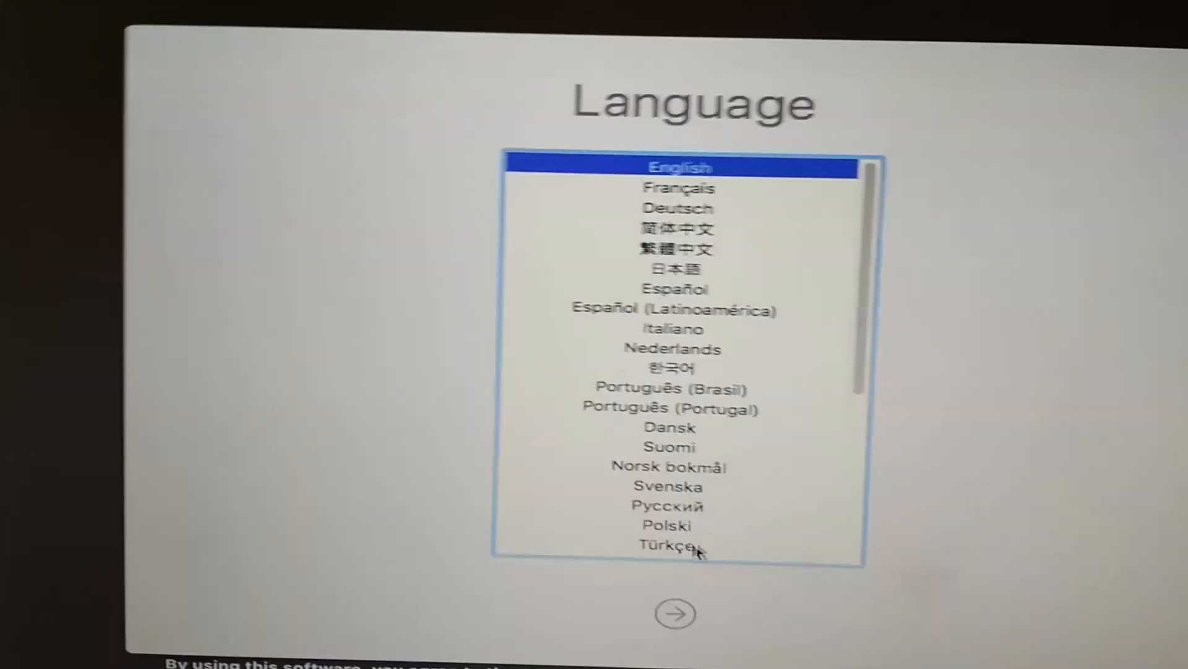
Step: Keep English as the installer language, pass the welcome screen and agree to the license
{"action": "left_click", "coordinate": [672, 612]}
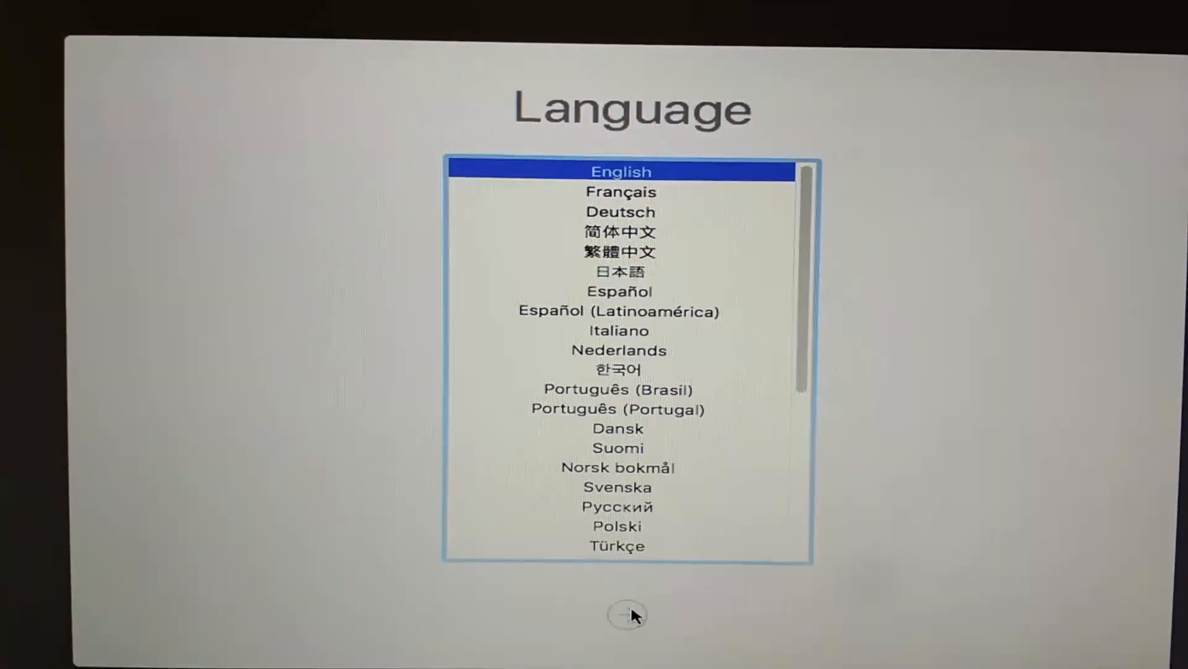
{"action": "left_click", "coordinate": [626, 614]}
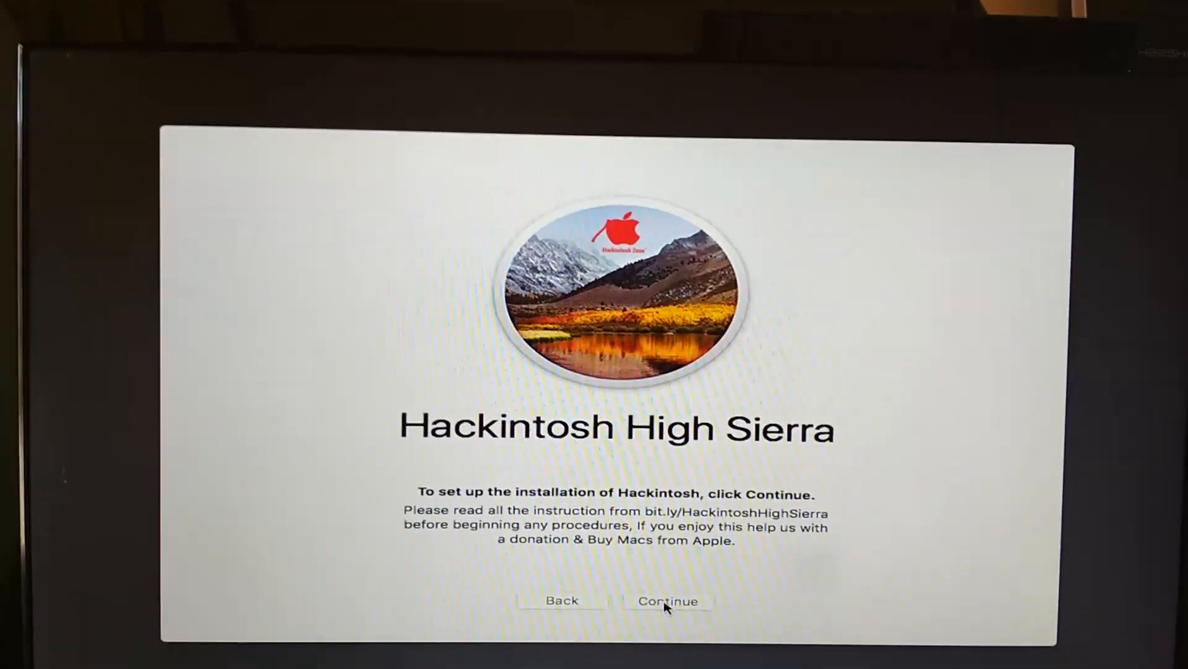
{"action": "left_click", "coordinate": [667, 601]}
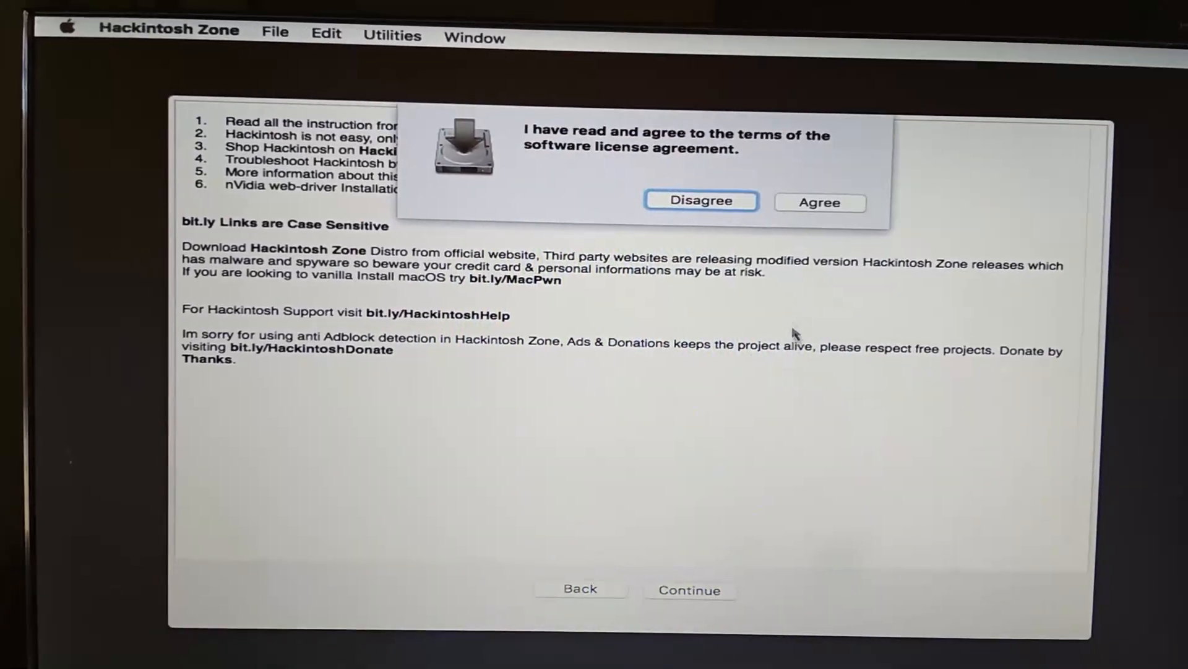
{"action": "left_click", "coordinate": [820, 202]}
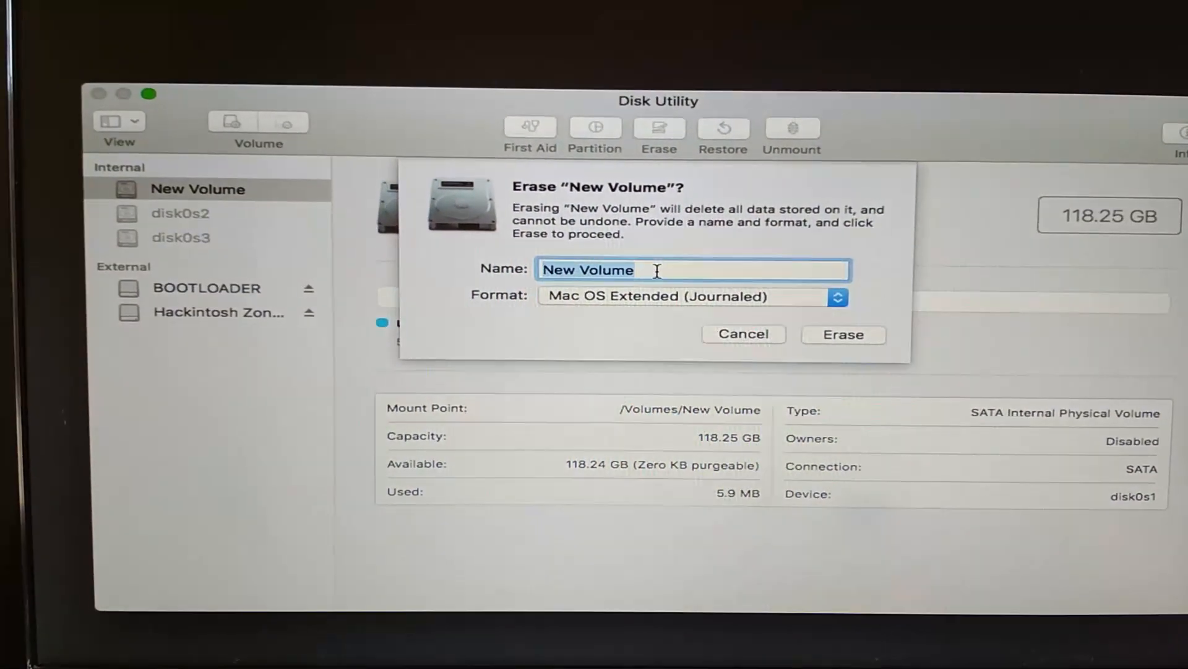
Step: Name the new volume Mac OS HS, then cancel the Erase sheet on the New Volume drive
{"action": "type", "text": "Mac OS"}
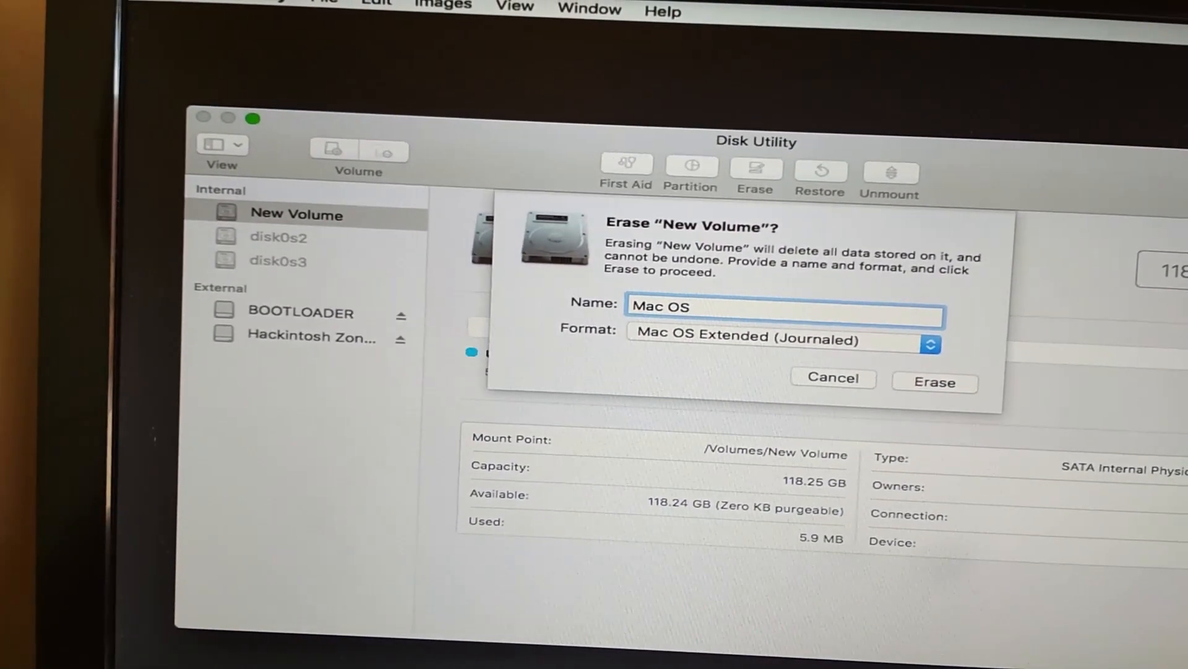
{"action": "type", "text": "HS"}
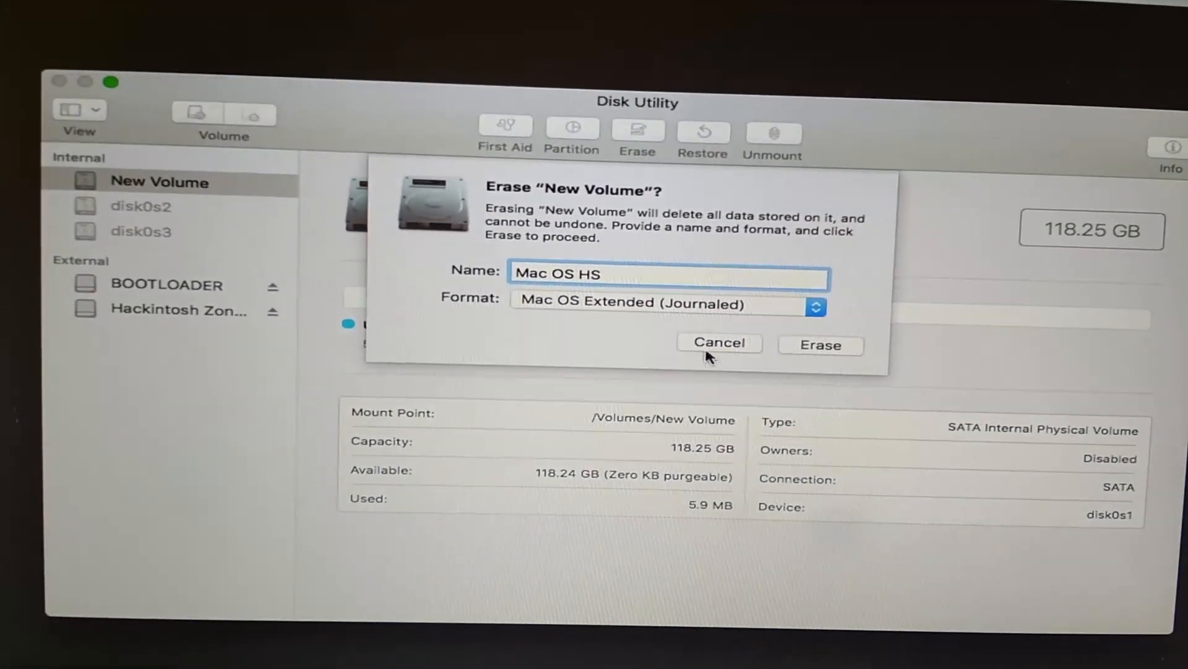
{"action": "left_click", "coordinate": [820, 346]}
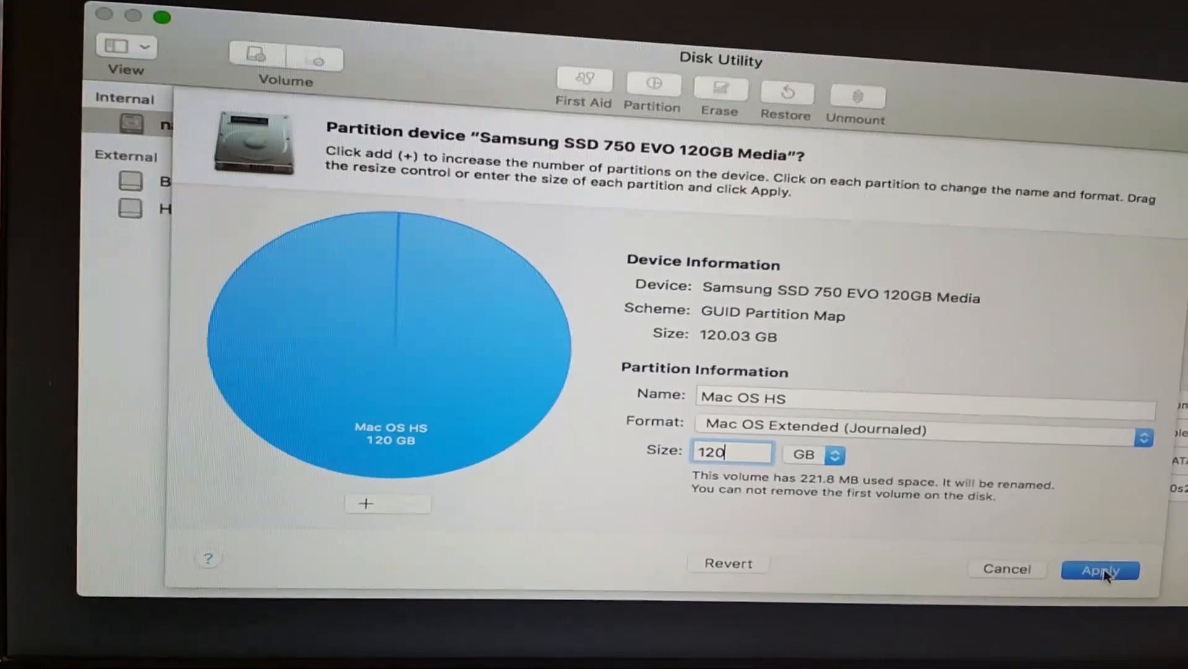
Step: Apply the single 120 GB Mac OS HS partition layout to the Samsung SSD
{"action": "left_click", "coordinate": [1100, 569]}
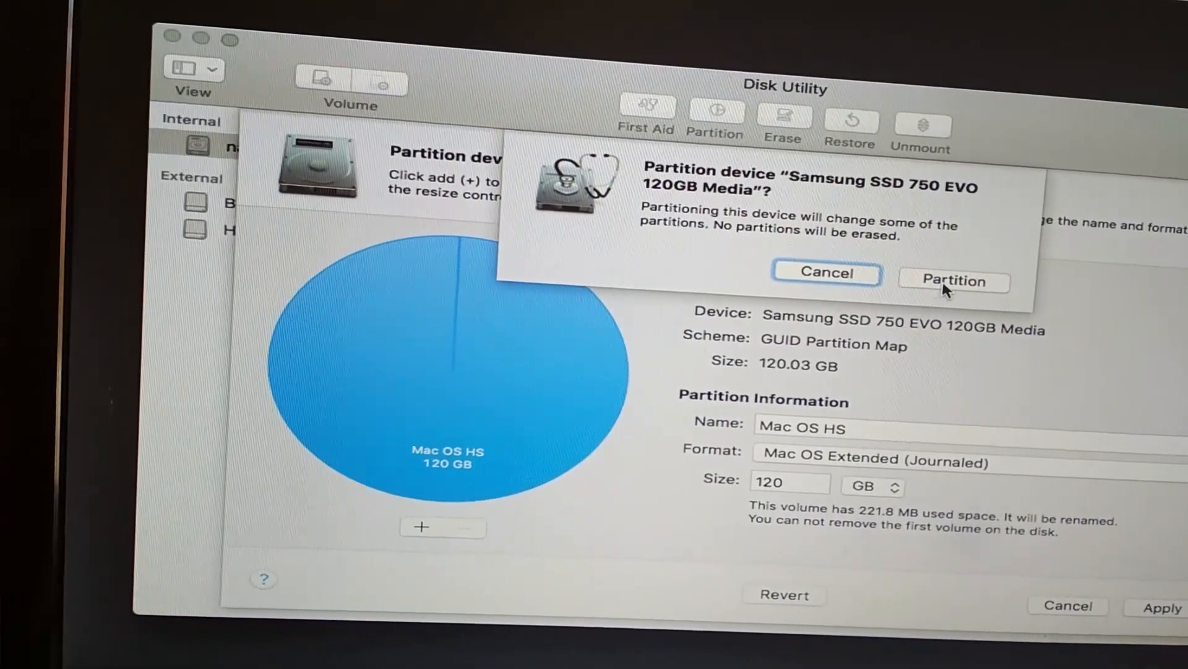
{"action": "left_click", "coordinate": [953, 281]}
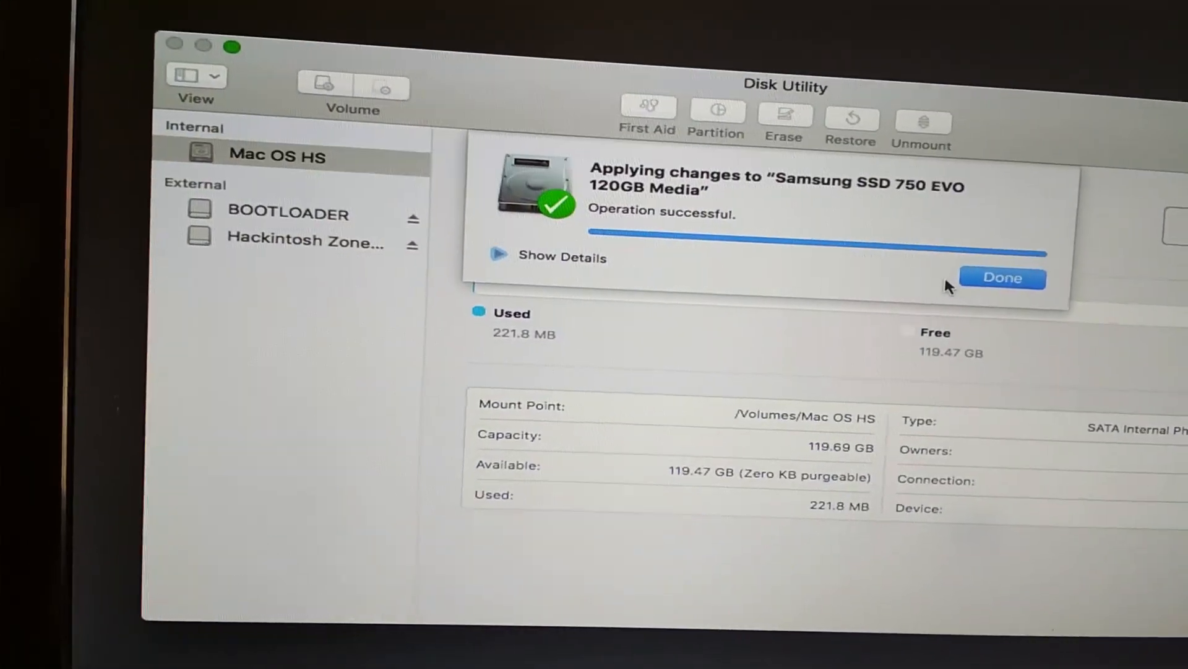
{"action": "left_click", "coordinate": [1001, 278]}
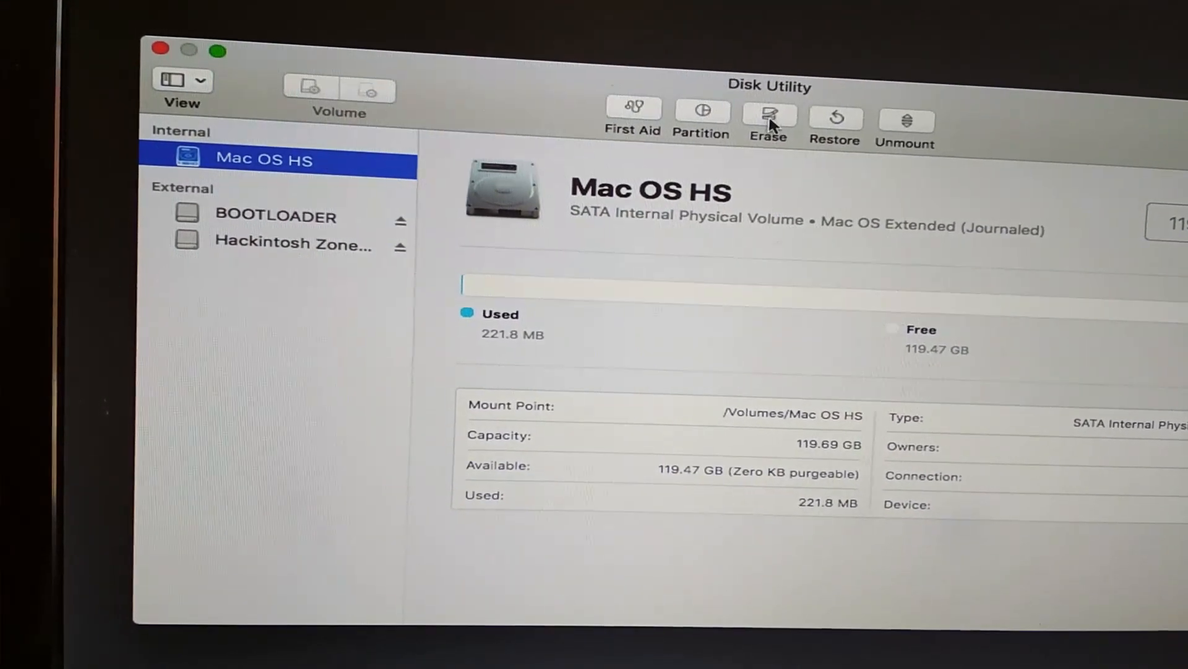
Step: Erase the Mac OS HS volume and dismiss the completed erase report
{"action": "left_click", "coordinate": [769, 118]}
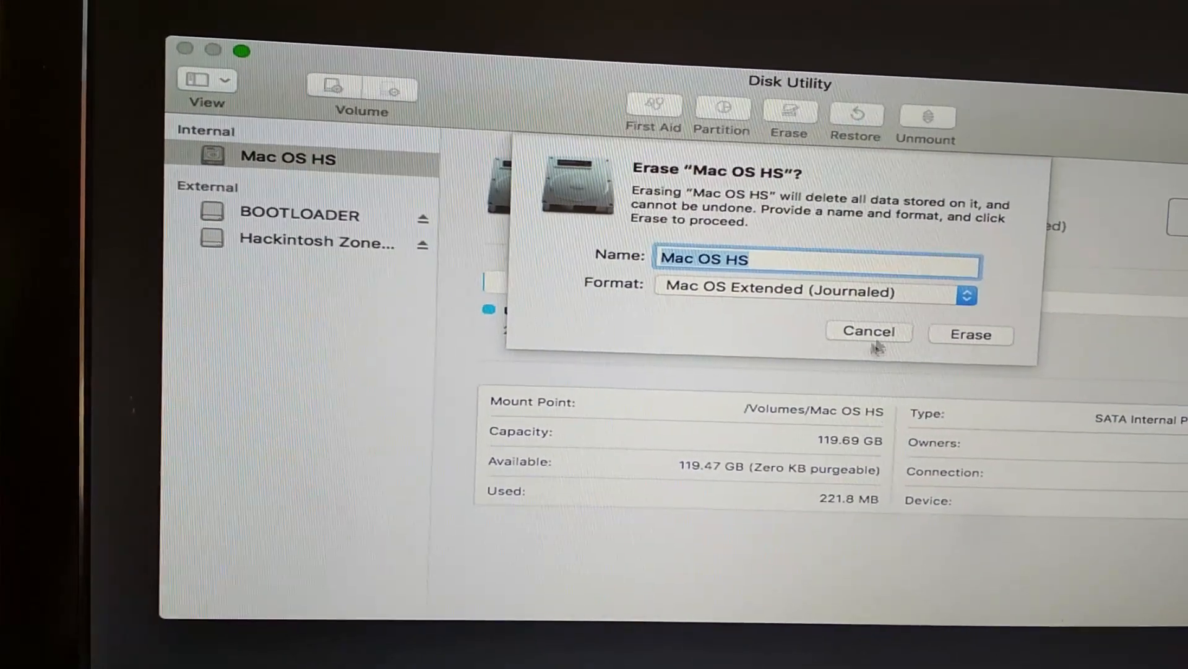
{"action": "left_click", "coordinate": [970, 334]}
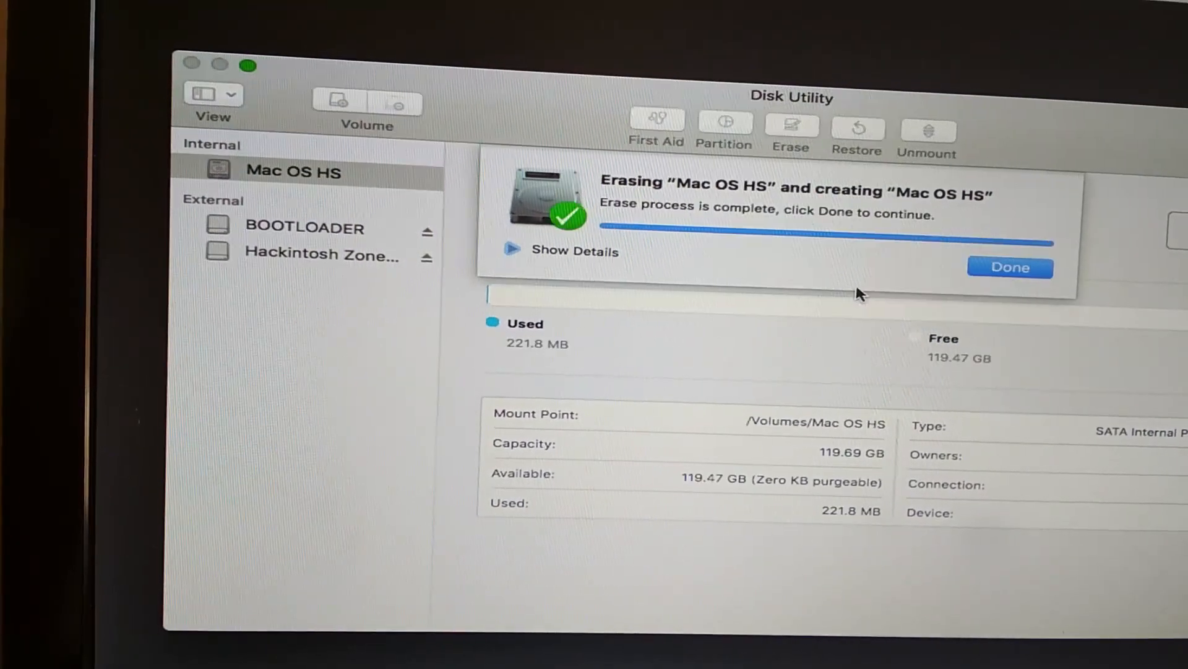
{"action": "left_click", "coordinate": [1009, 267]}
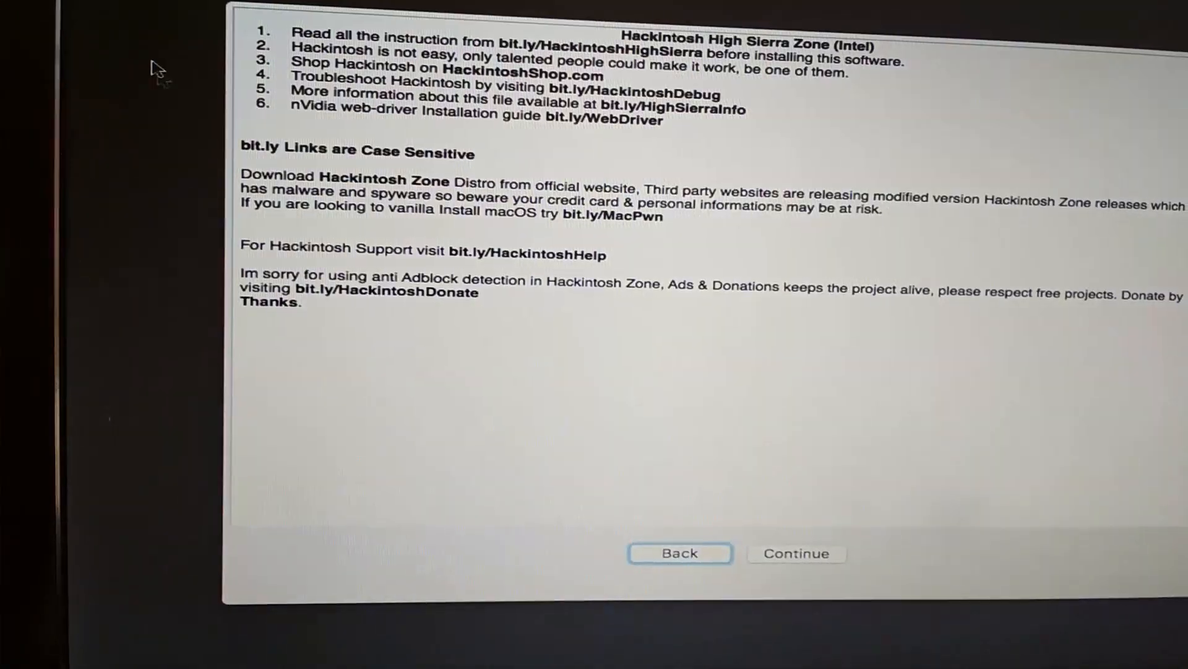
Step: Continue past the instructions, agree to the license and expand the Hackintosh Zone component list
{"action": "left_click", "coordinate": [796, 552]}
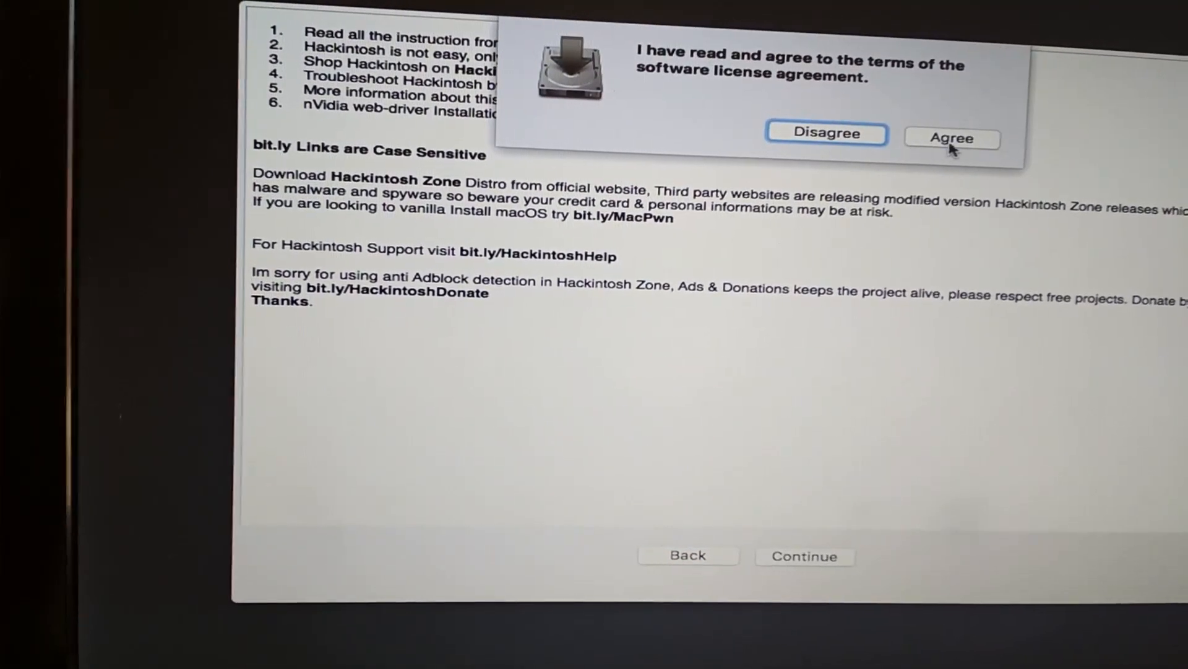
{"action": "left_click", "coordinate": [952, 139]}
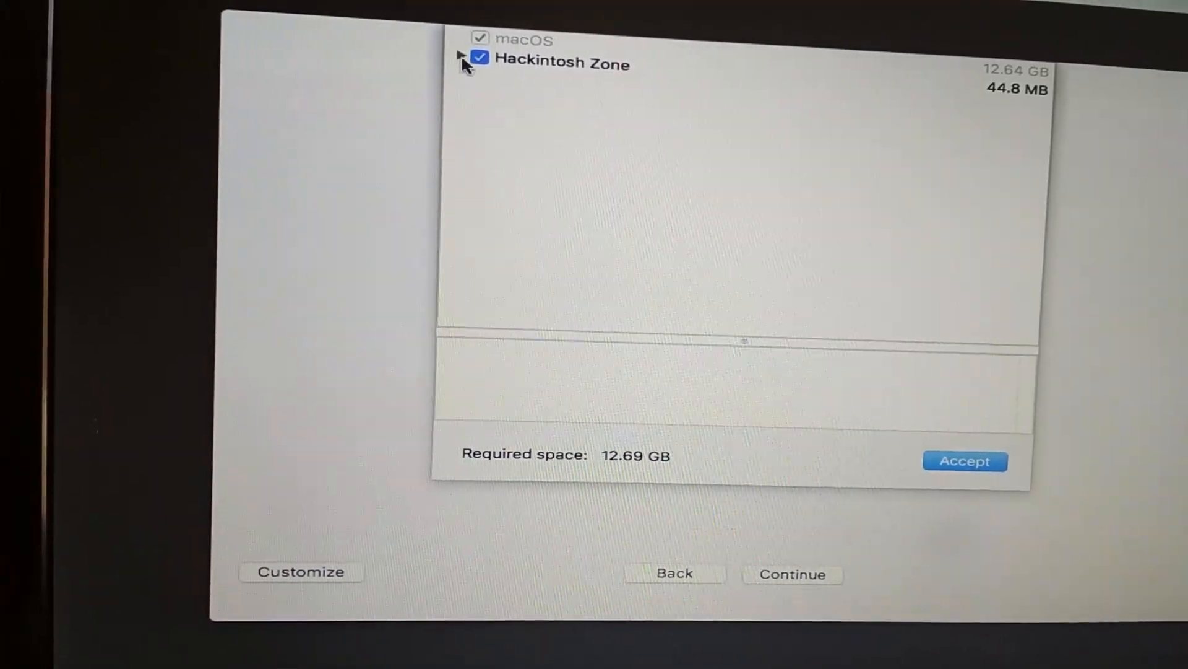
{"action": "left_click", "coordinate": [460, 63]}
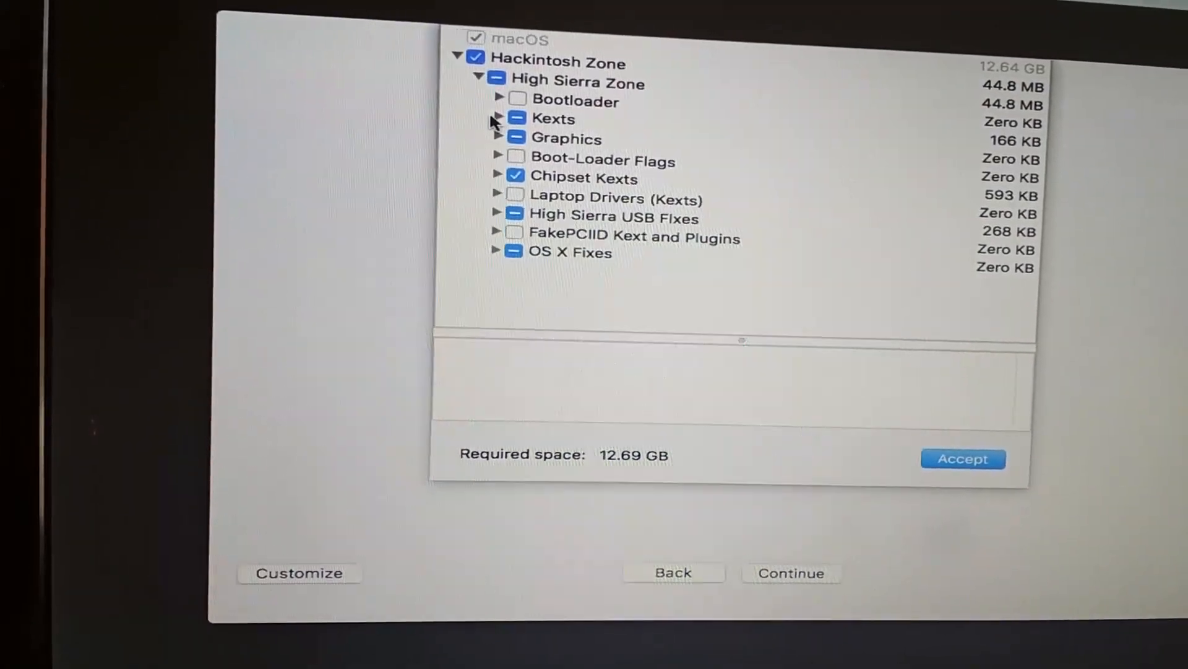
{"action": "left_click", "coordinate": [499, 119]}
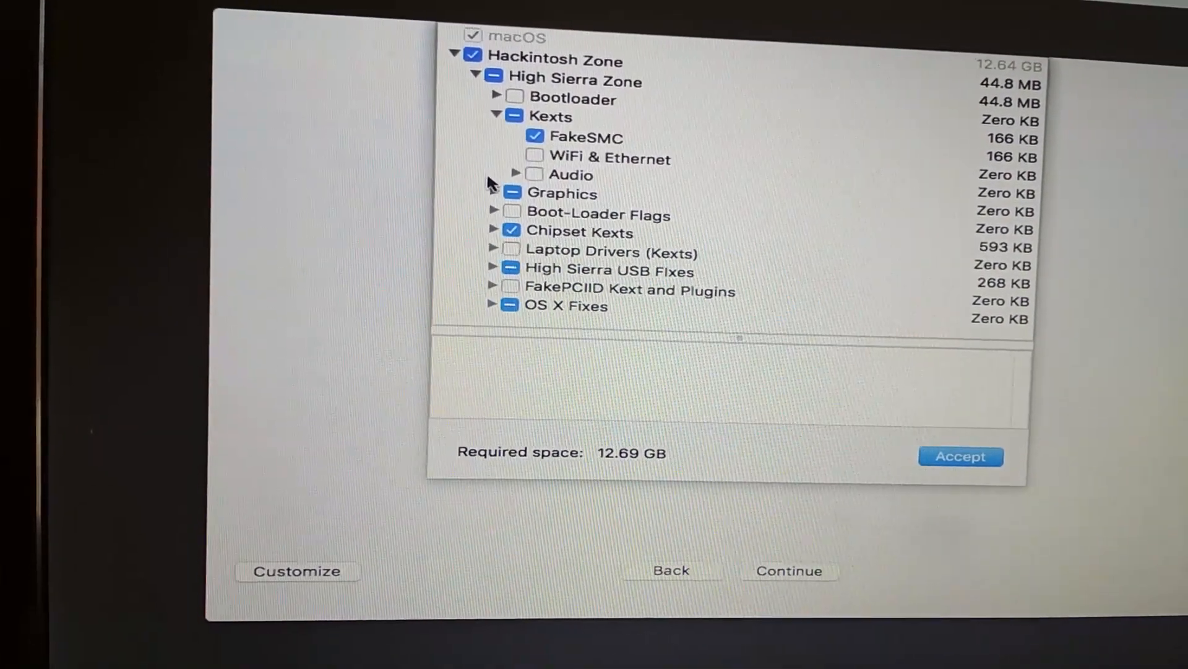
Step: Select the WiFi & Ethernet kexts and reveal the Graphics options with GraphicsEnabler=Yes and default nVidia drivers ticked
{"action": "left_click", "coordinate": [534, 159]}
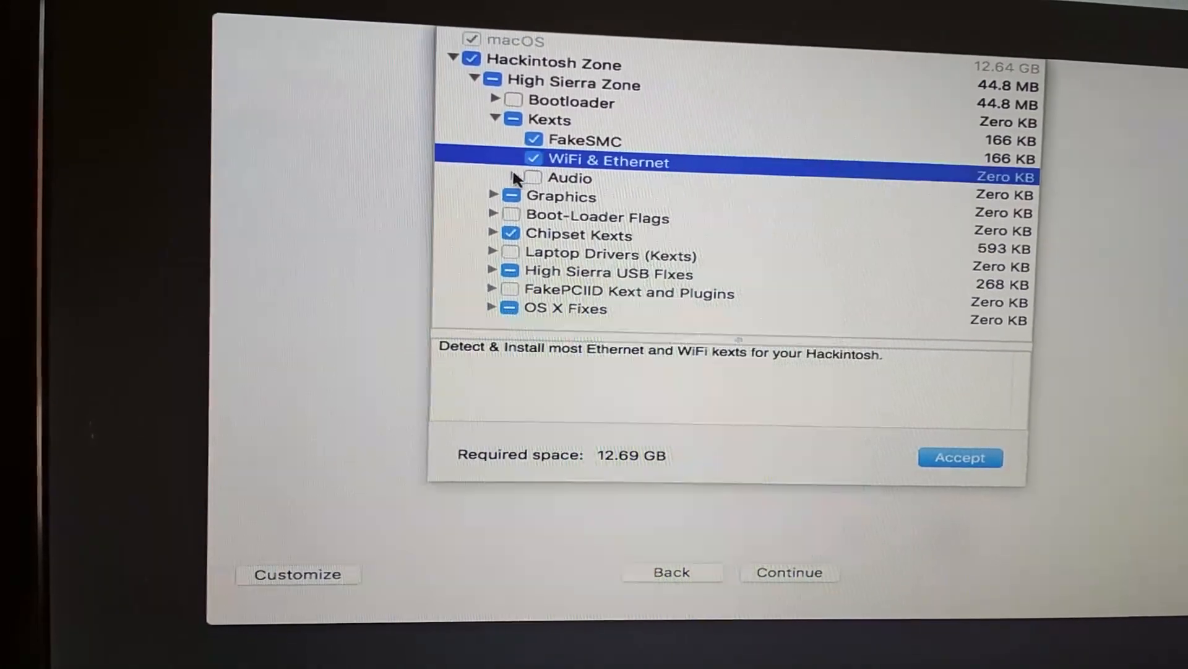
{"action": "left_click", "coordinate": [514, 177]}
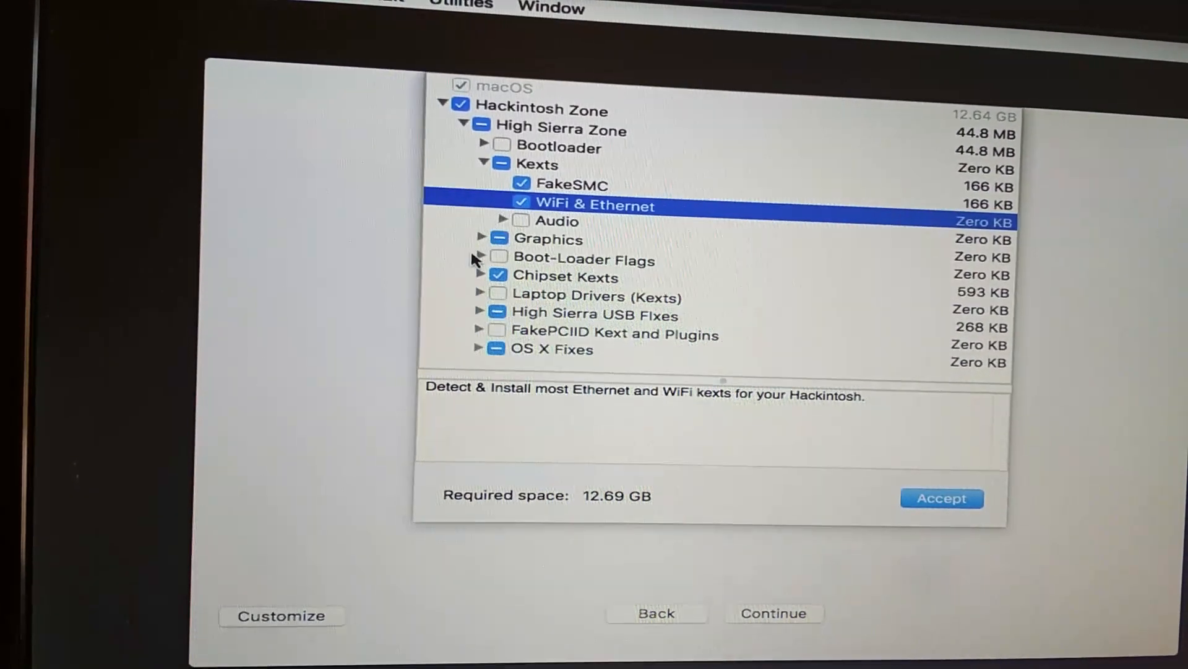
{"action": "left_click", "coordinate": [481, 239]}
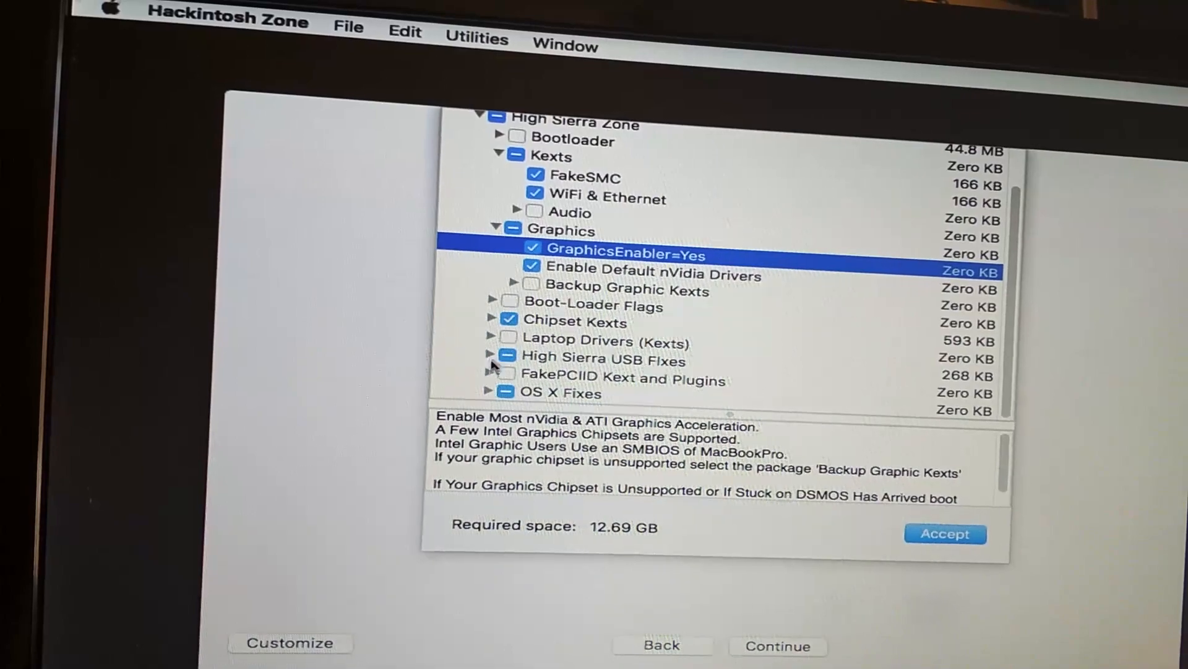
Step: Expand the Audio drivers and select Voodoo HDA for installation
{"action": "left_click", "coordinate": [490, 355]}
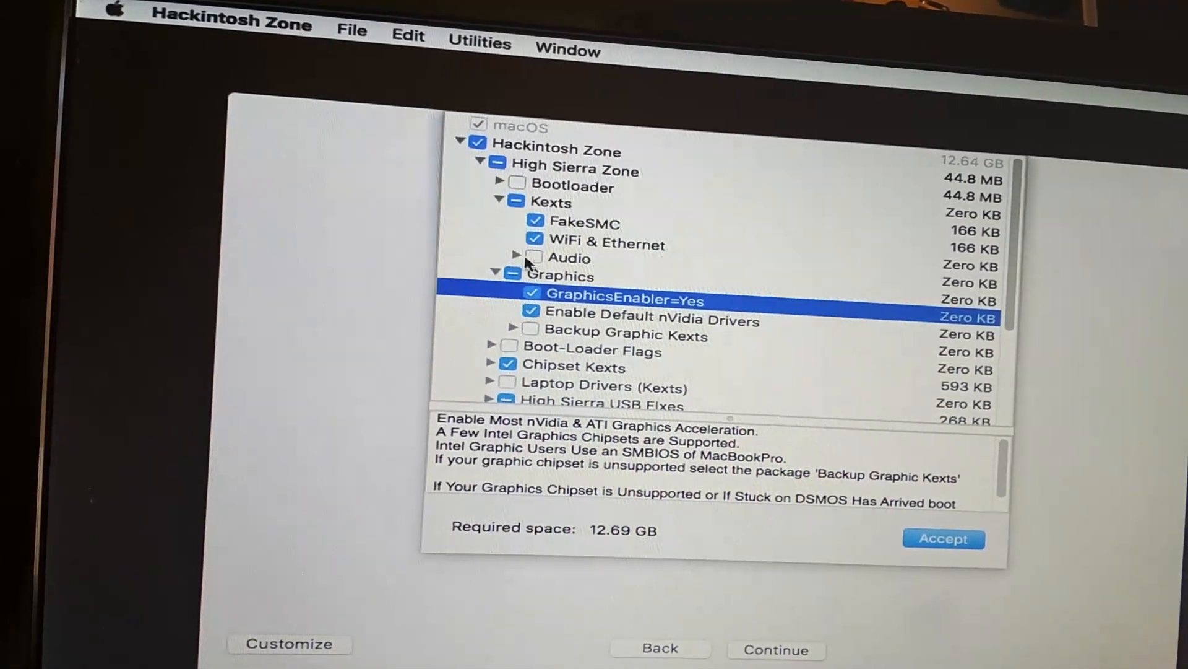
{"action": "left_click", "coordinate": [515, 258]}
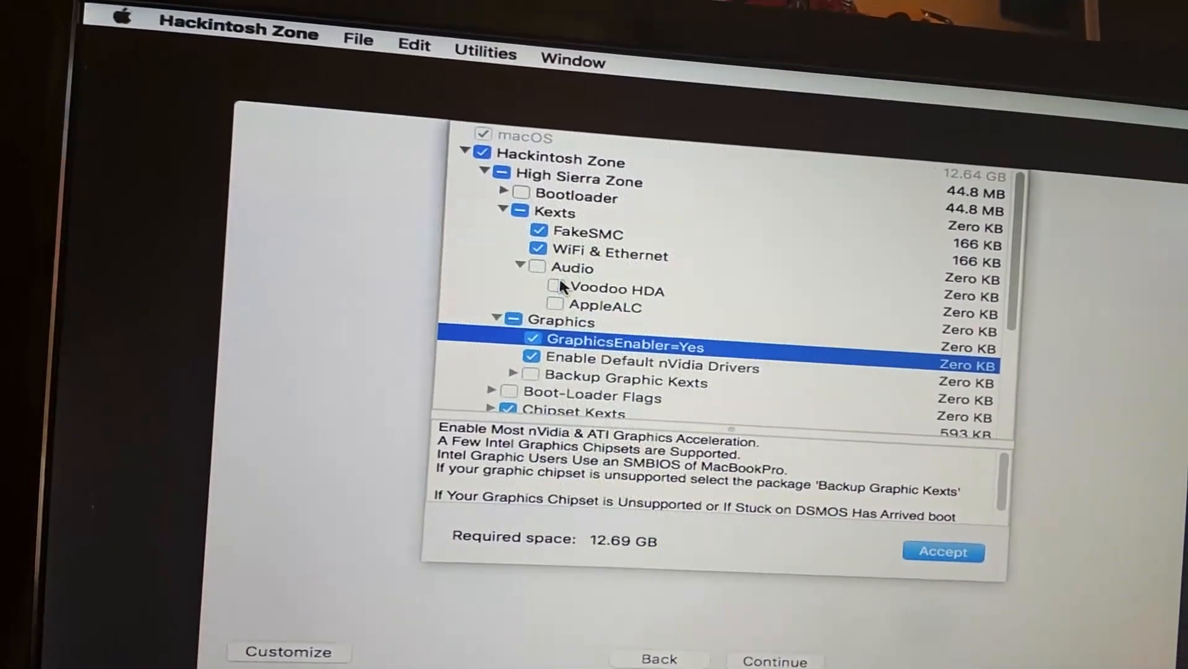
{"action": "left_click", "coordinate": [561, 288]}
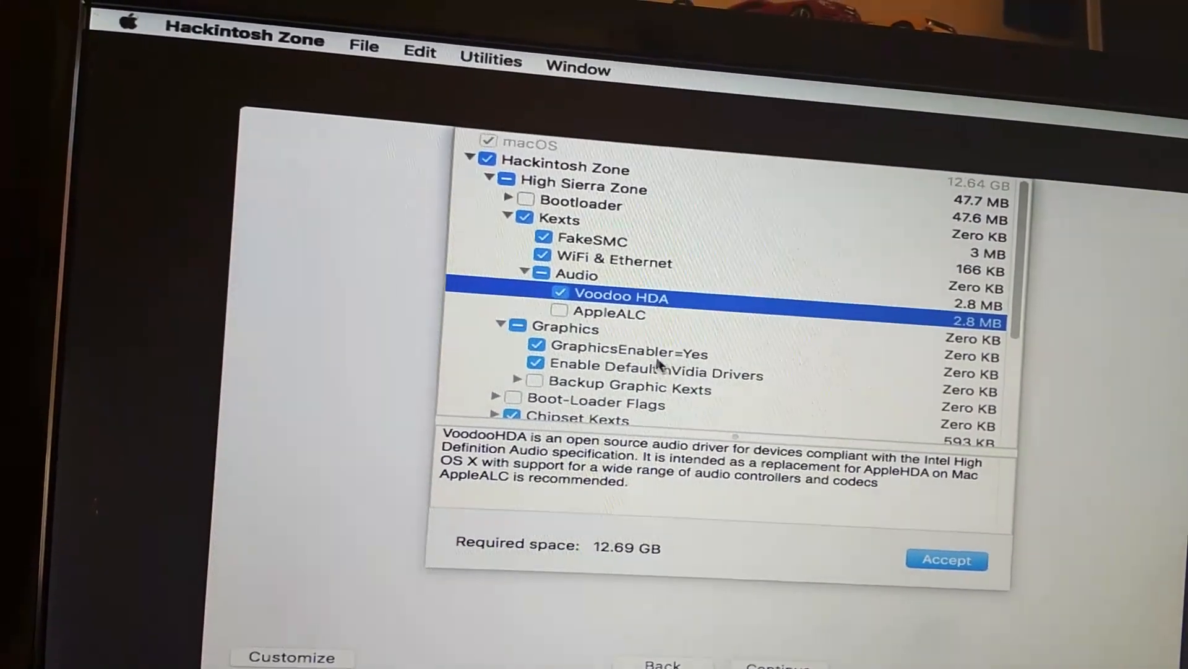
Step: Leave AppleALC unselected and accept the customized package selection
{"action": "left_click", "coordinate": [560, 309]}
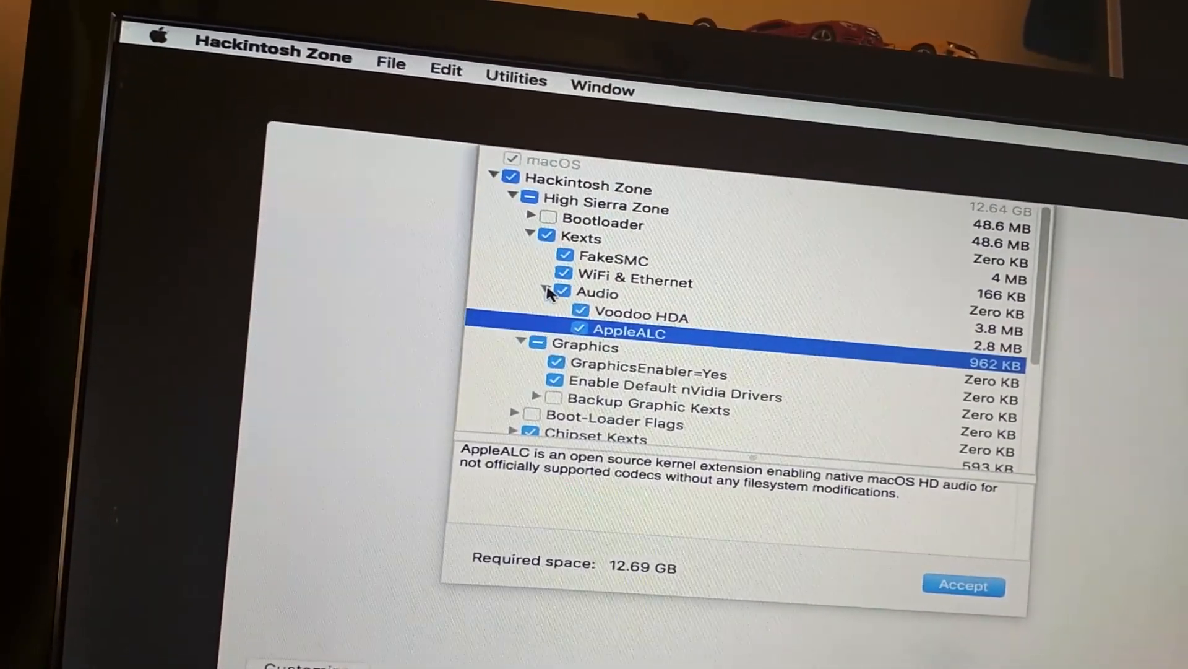
{"action": "left_click", "coordinate": [581, 329]}
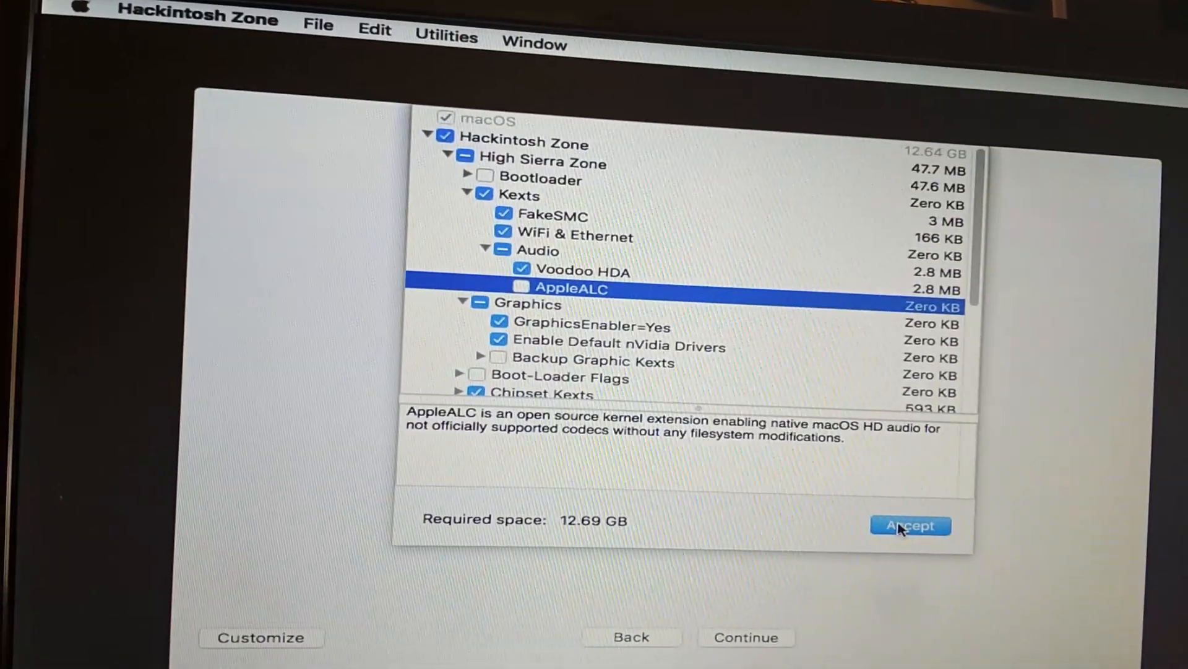
{"action": "left_click", "coordinate": [910, 525]}
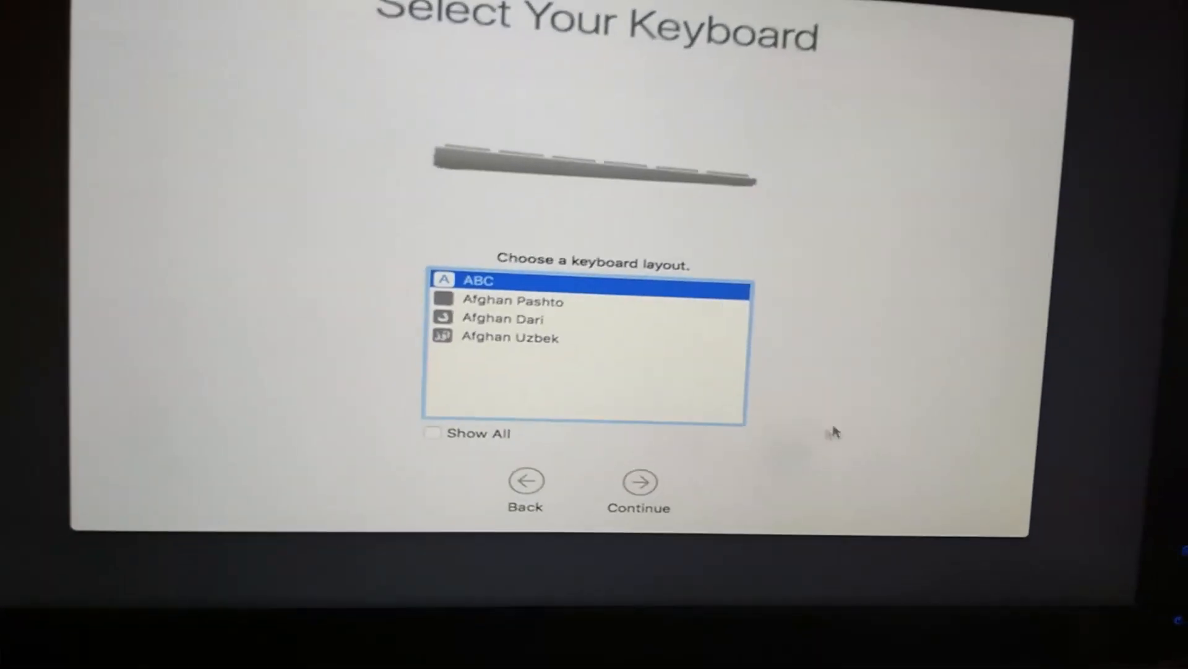
Step: Finish Setup Assistant with ABC layout, no data transfer, no Apple ID sign-in, and agree to the license
{"action": "left_click", "coordinate": [639, 481]}
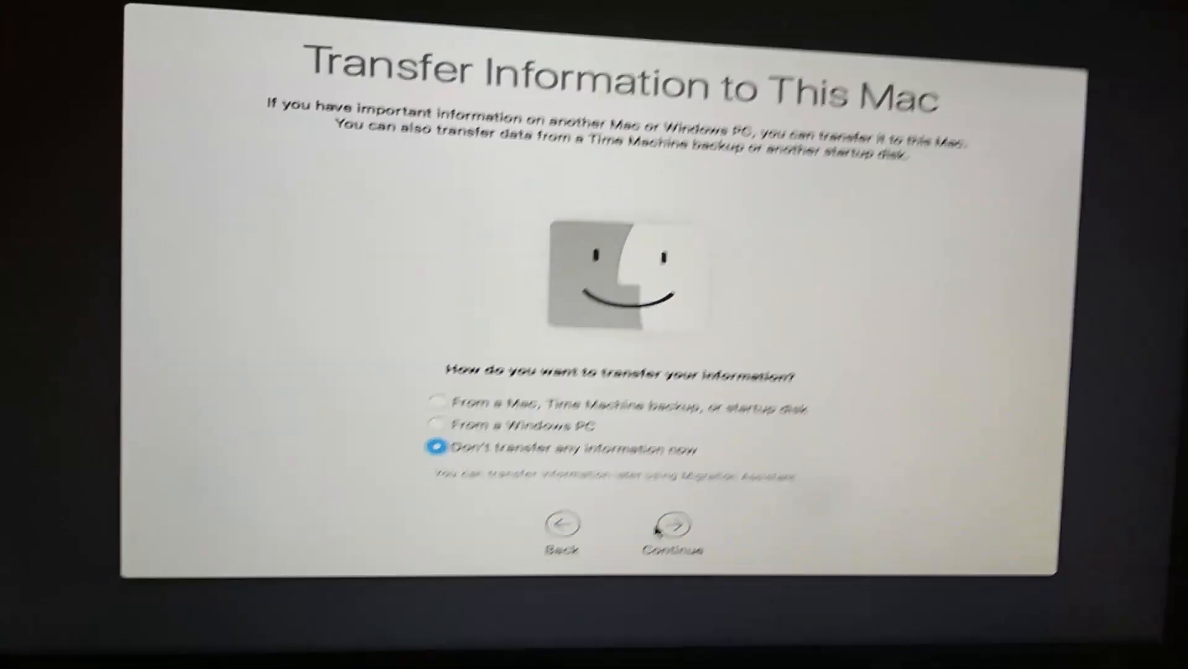
{"action": "left_click", "coordinate": [670, 525]}
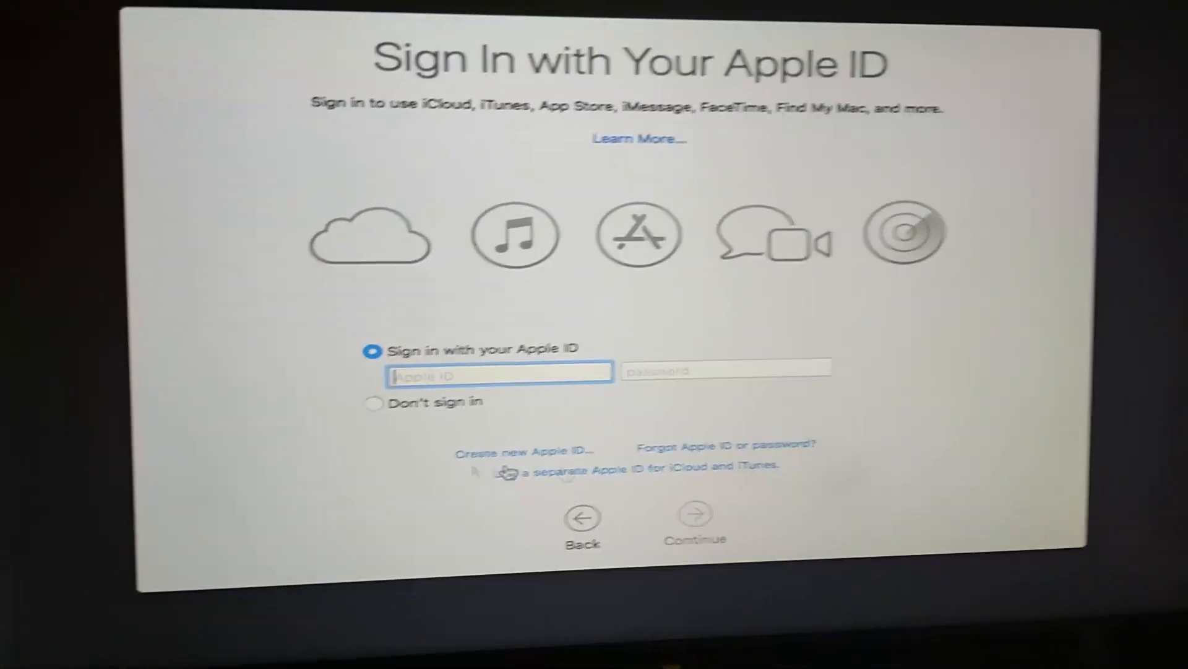
{"action": "left_click", "coordinate": [372, 401]}
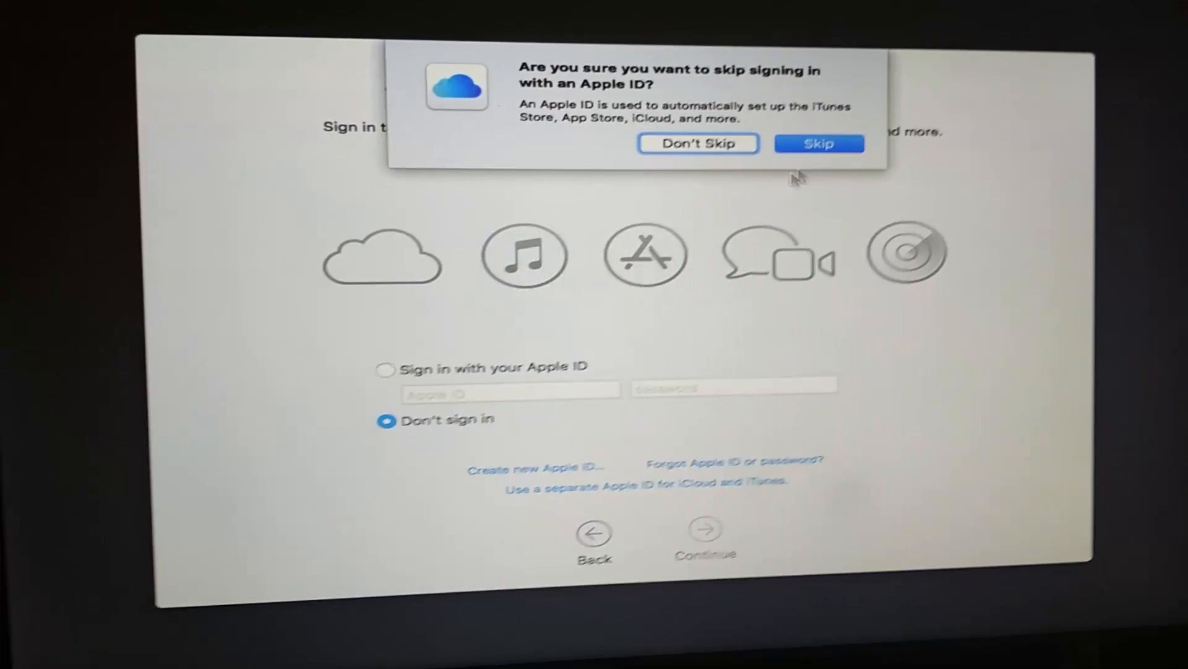
{"action": "left_click", "coordinate": [818, 143]}
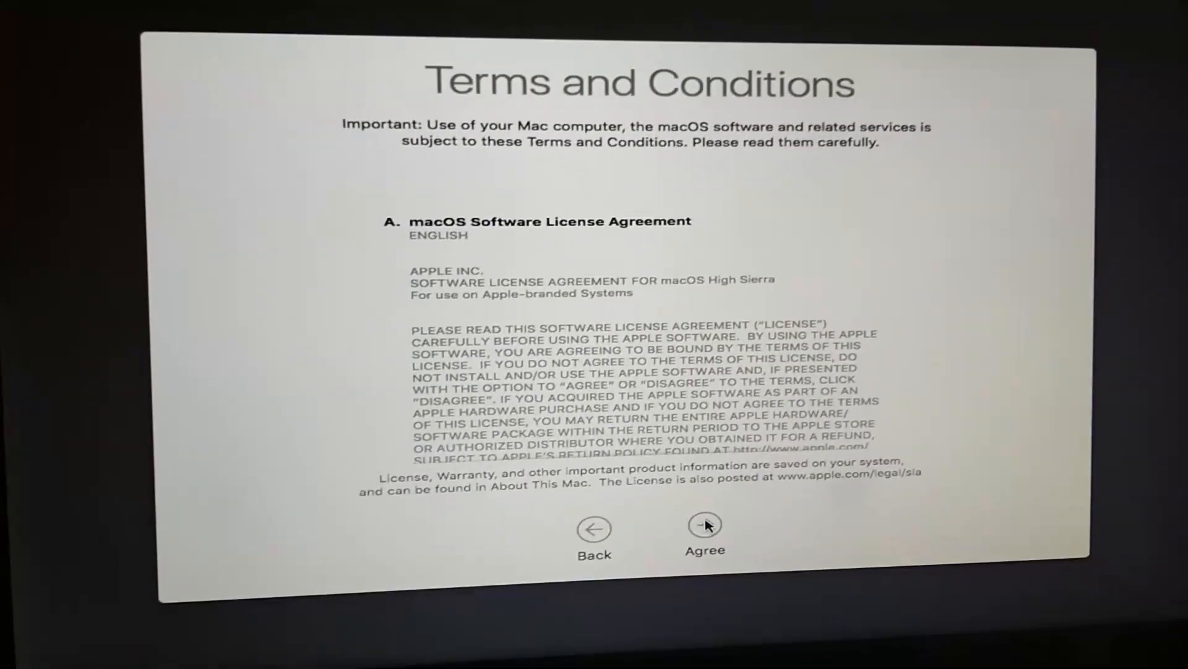
{"action": "left_click", "coordinate": [705, 524]}
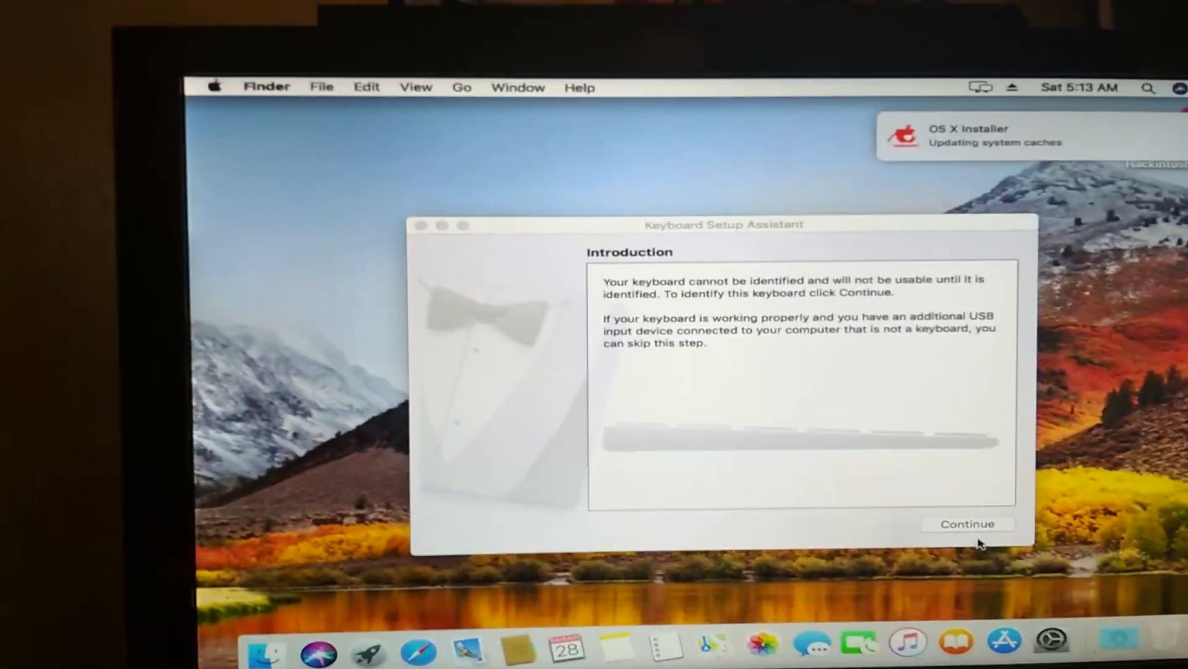
Step: Dismiss the Keyboard Setup Assistant and Notes welcome/iCloud prompts, typing random keys to identify the keyboard
{"action": "left_click", "coordinate": [968, 523]}
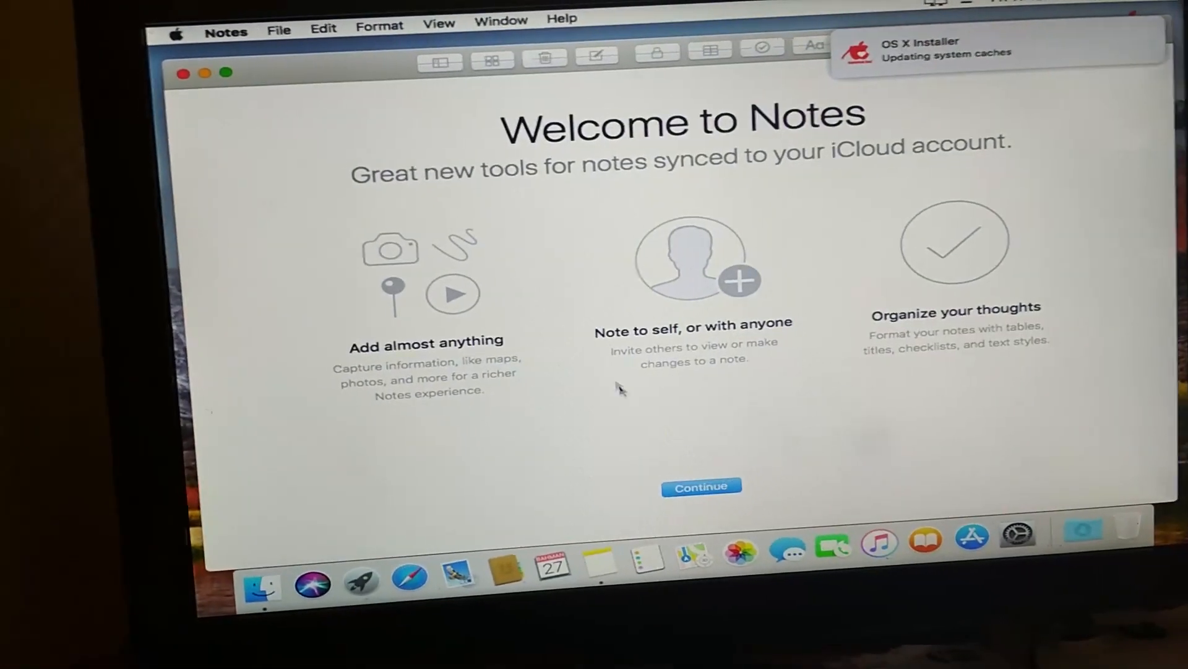
{"action": "left_click", "coordinate": [701, 486]}
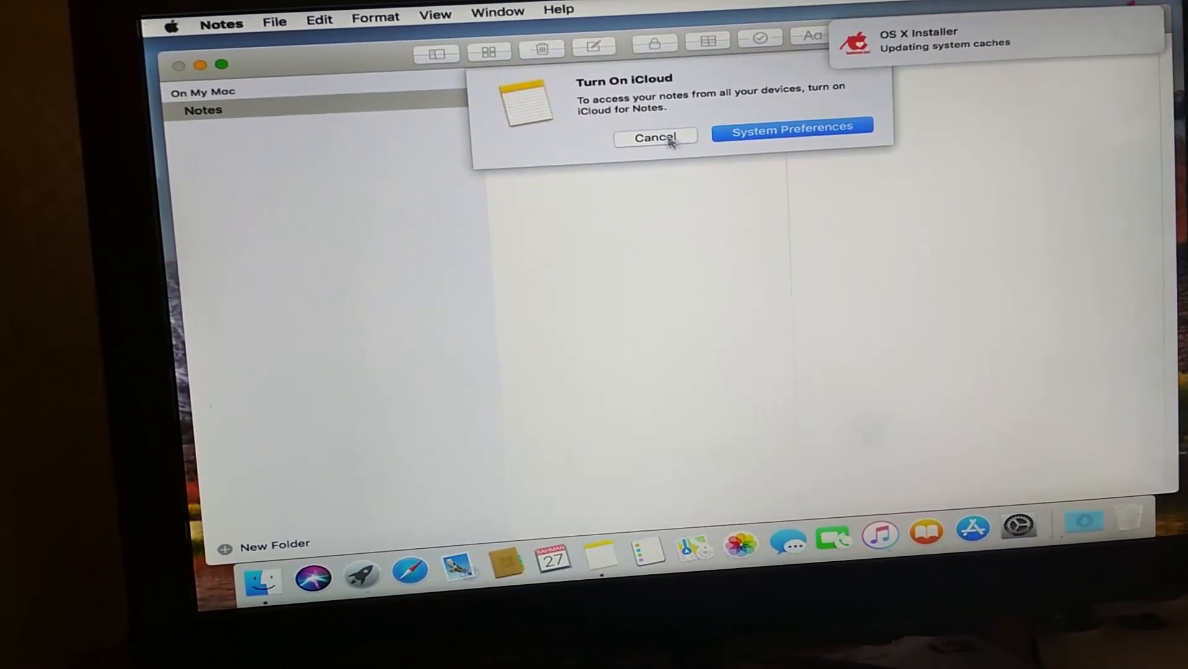
{"action": "left_click", "coordinate": [655, 136]}
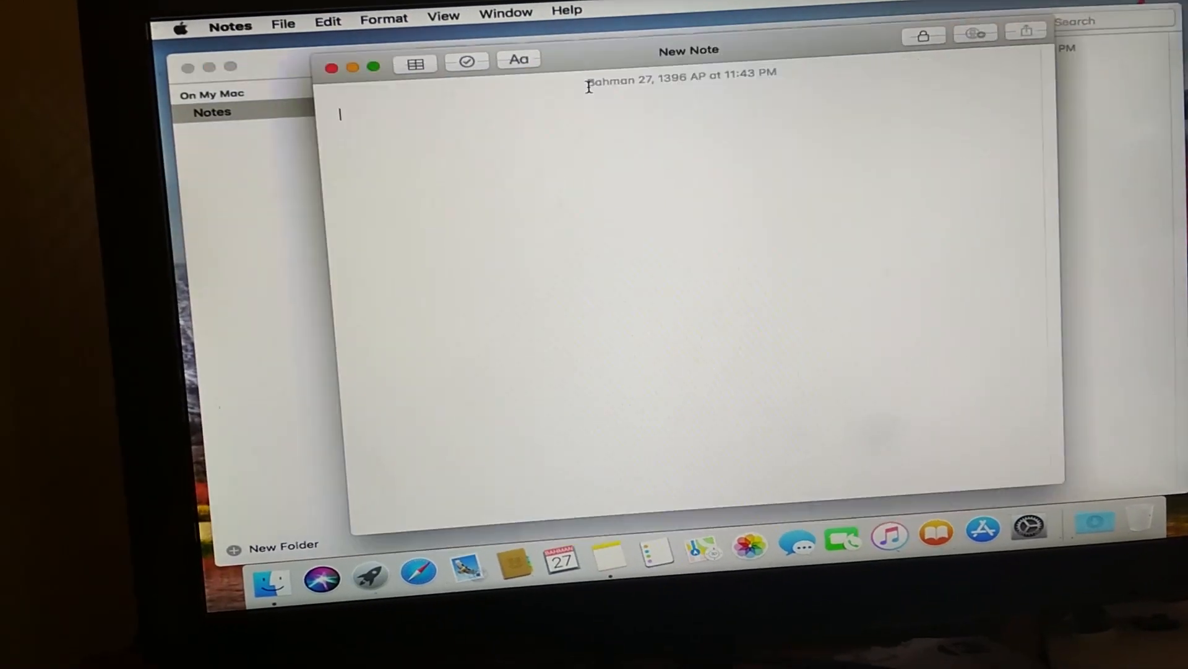
{"action": "type", "text": "mhvigglgljk"}
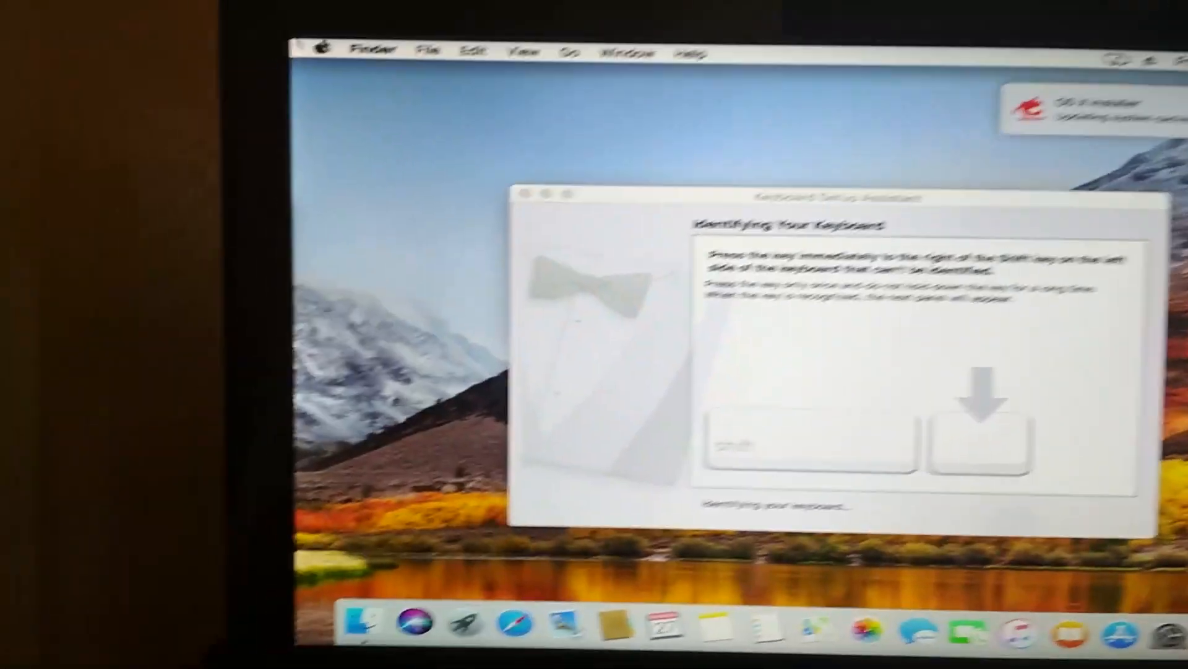
Step: Show About This Mac from the Apple menu, confirming macOS High Sierra 10.13
{"action": "left_click", "coordinate": [331, 47]}
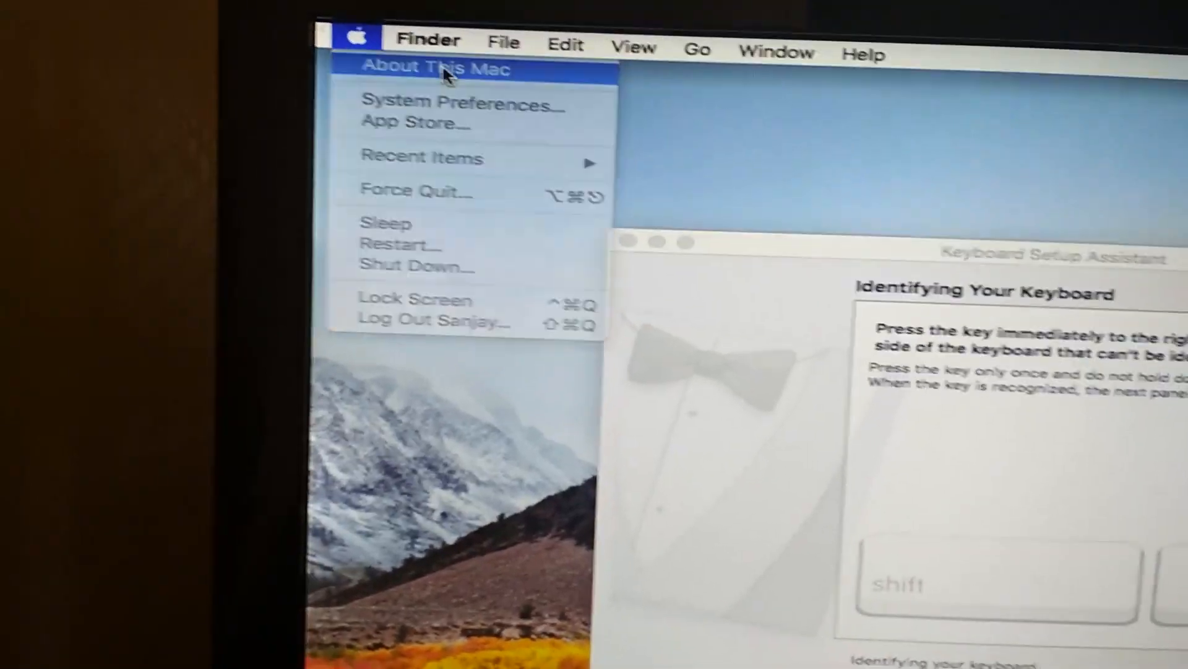
{"action": "left_click", "coordinate": [436, 68]}
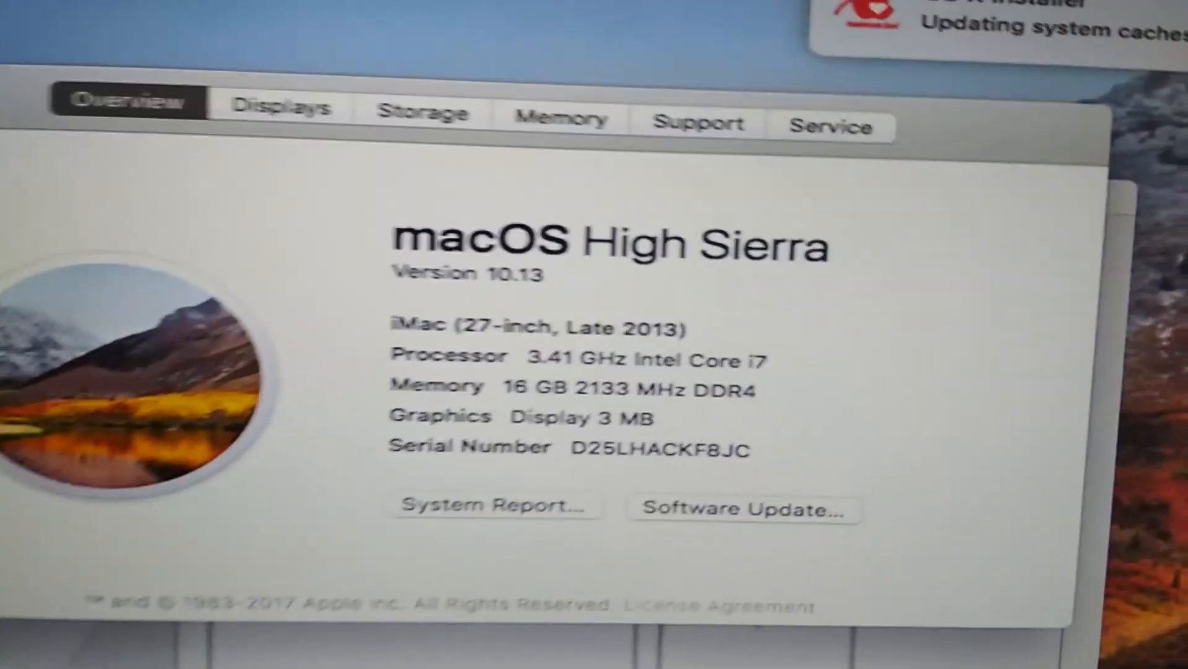